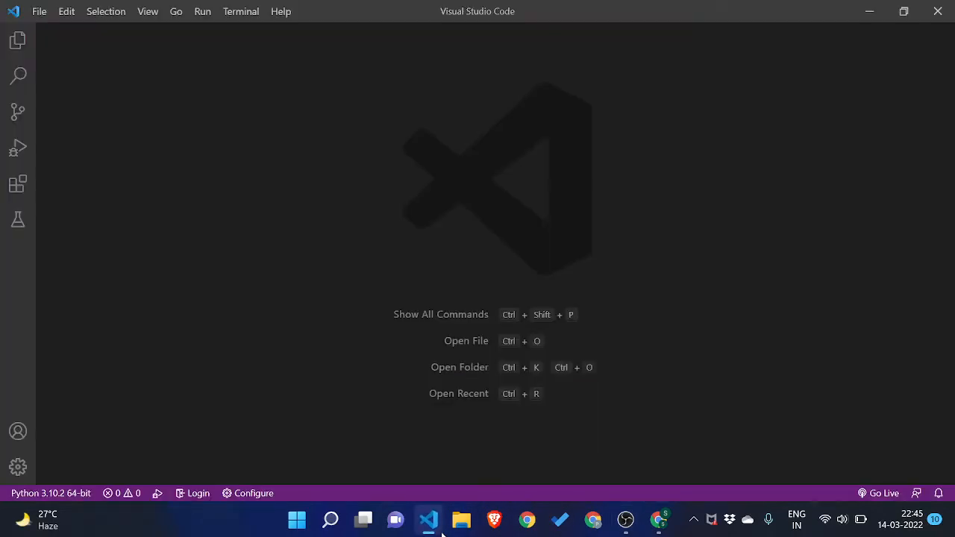
pyautogui.moveTo(292, 363)
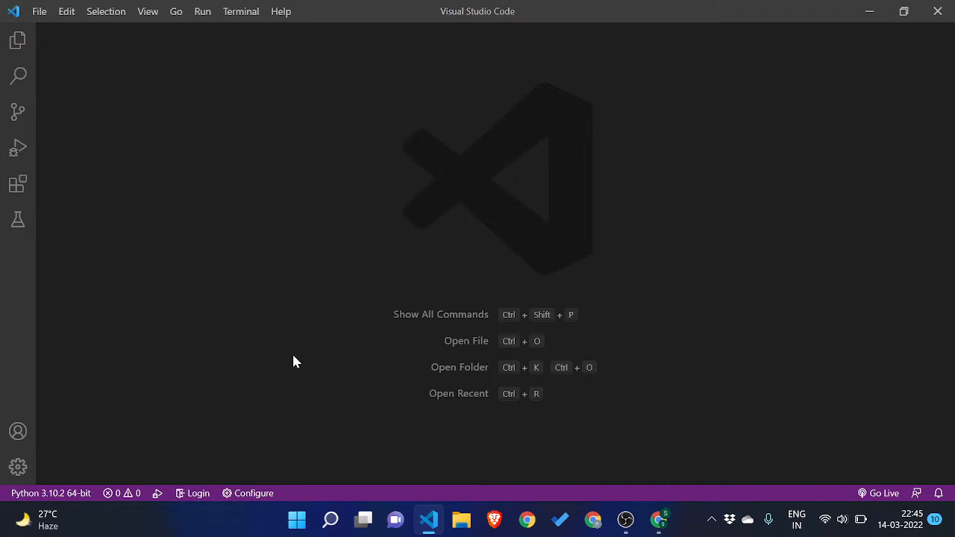
pyautogui.moveTo(660, 520)
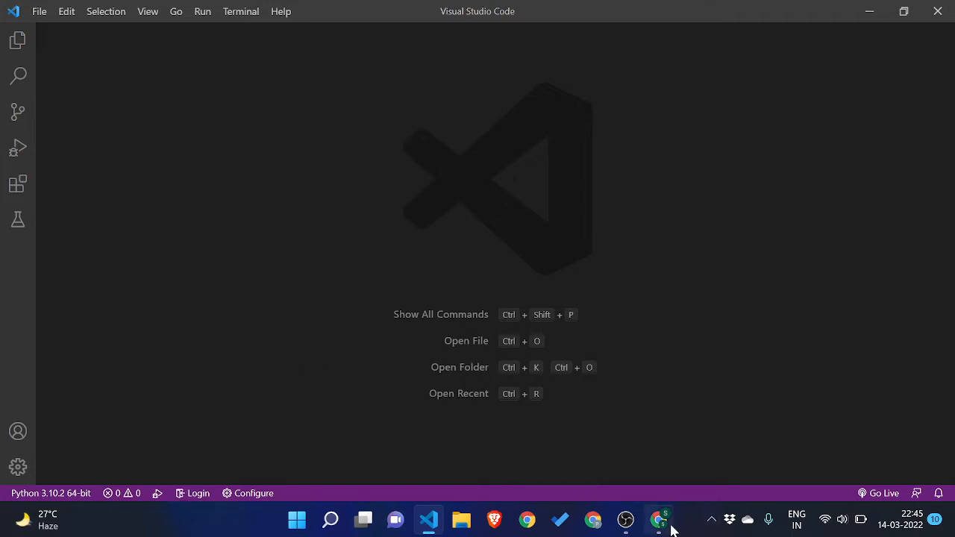
# Search the web for python and reach the Python.org Downloads page.
pyautogui.click(660, 519)
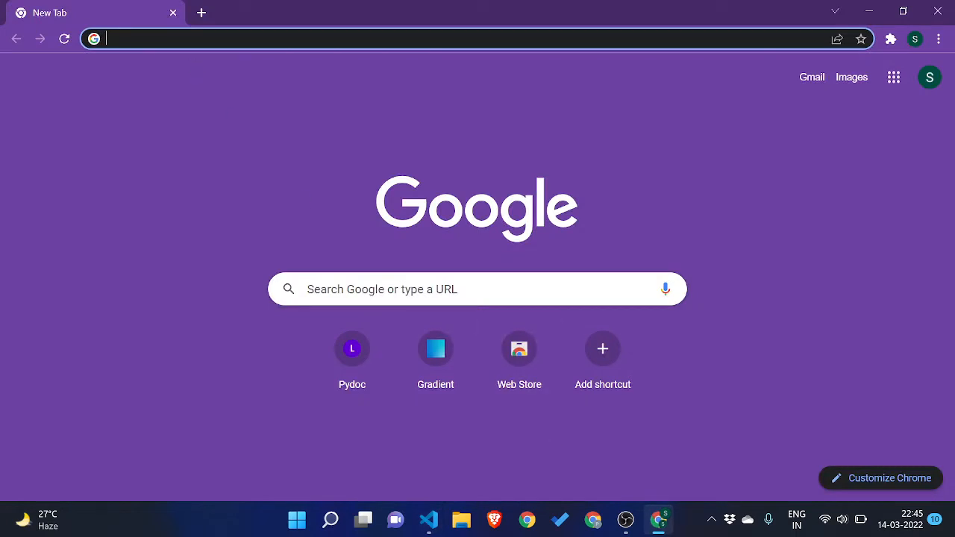
pyautogui.write('python')
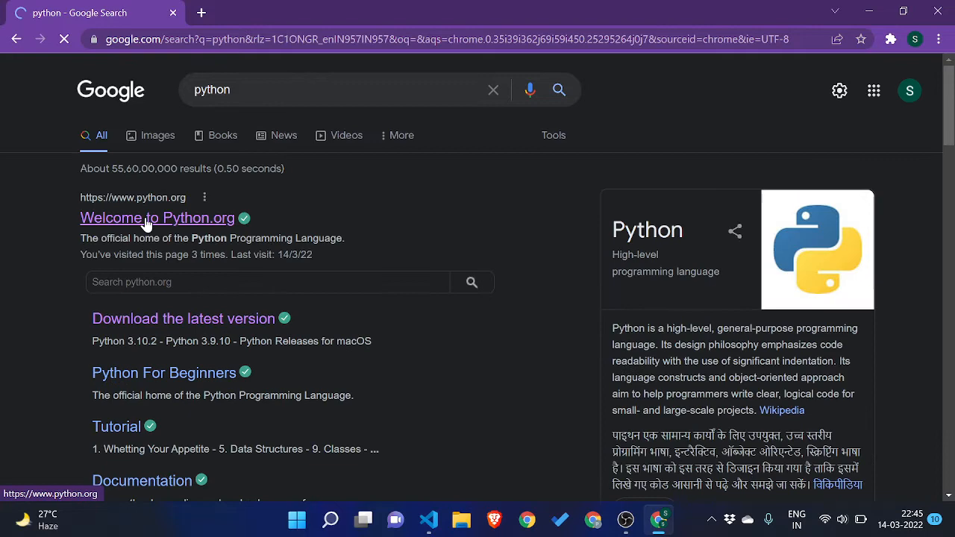
pyautogui.click(159, 218)
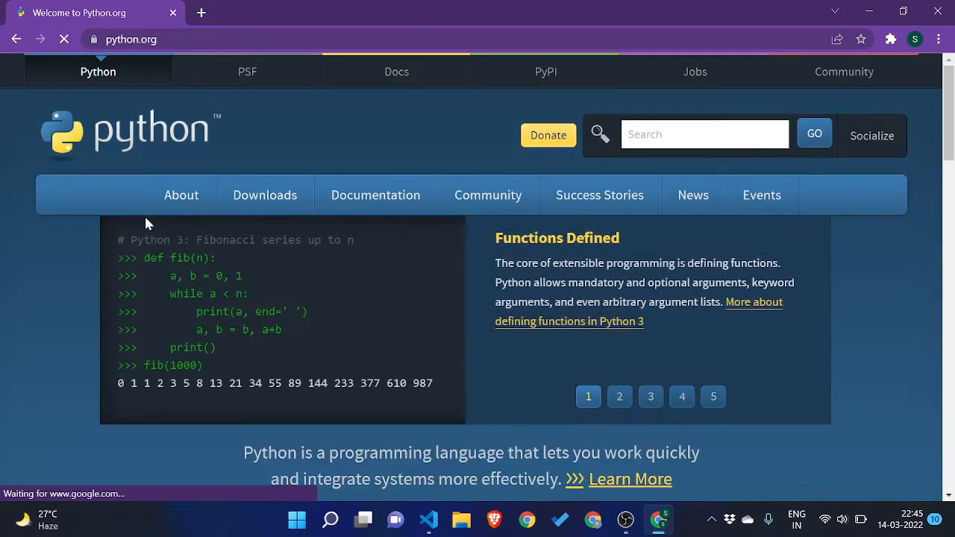
pyautogui.click(266, 194)
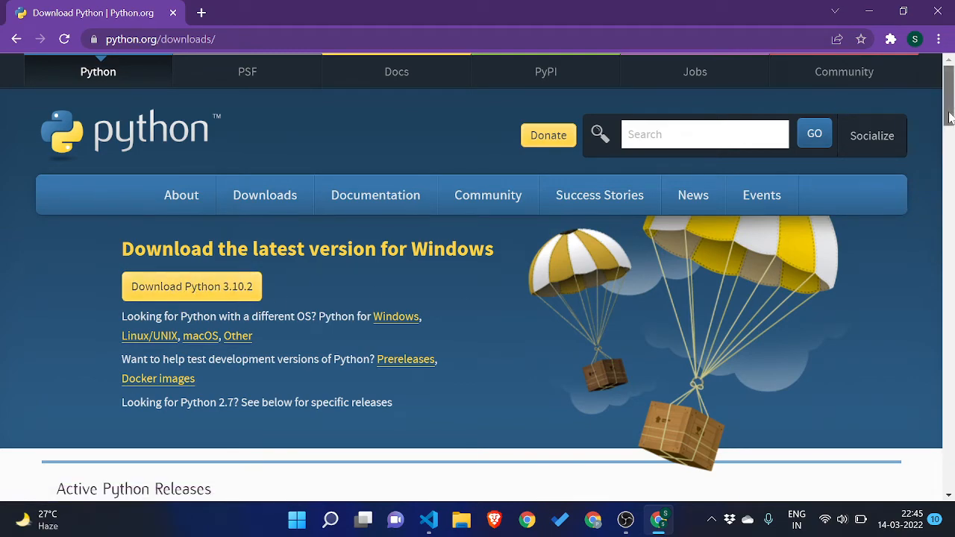
# Scroll through the list of specific Python releases on the downloads page.
pyautogui.scroll(-3)
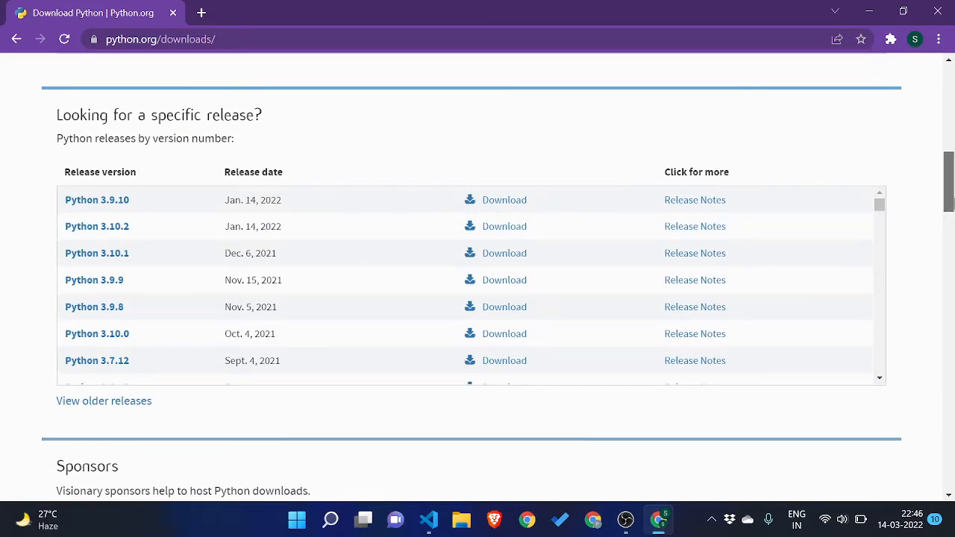
pyautogui.scroll(3)
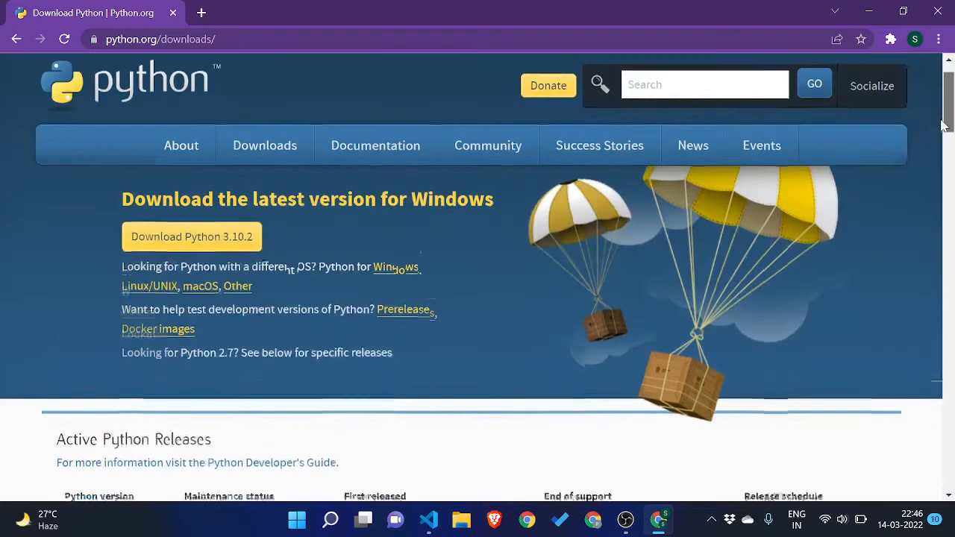
pyautogui.scroll(-3)
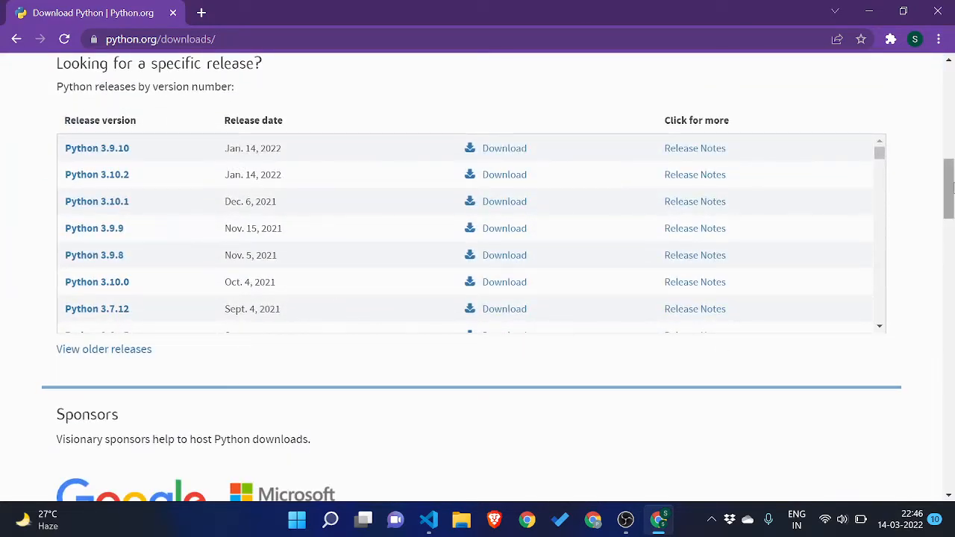
pyautogui.scroll(3)
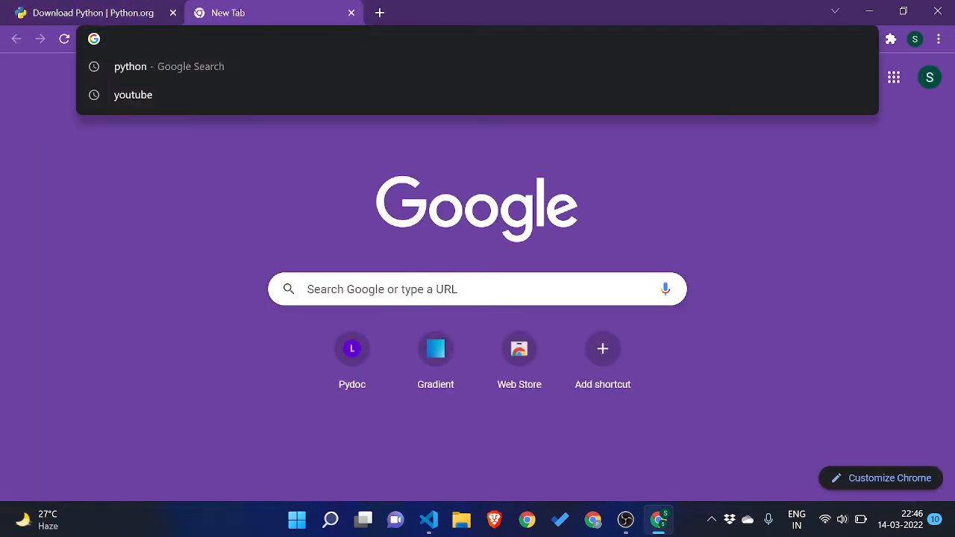
# Search the web for vs code and reach code.visualstudio.com.
pyautogui.write('vs')
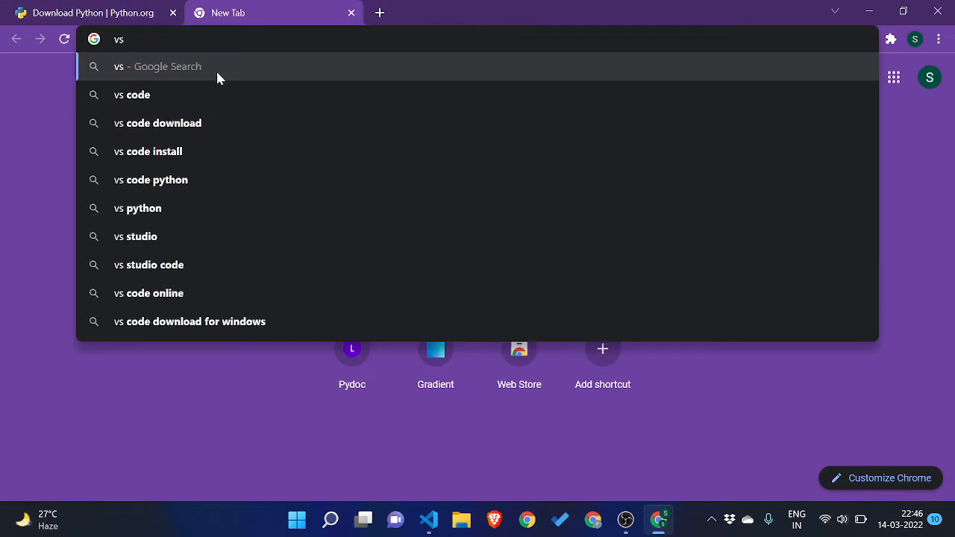
pyautogui.click(140, 96)
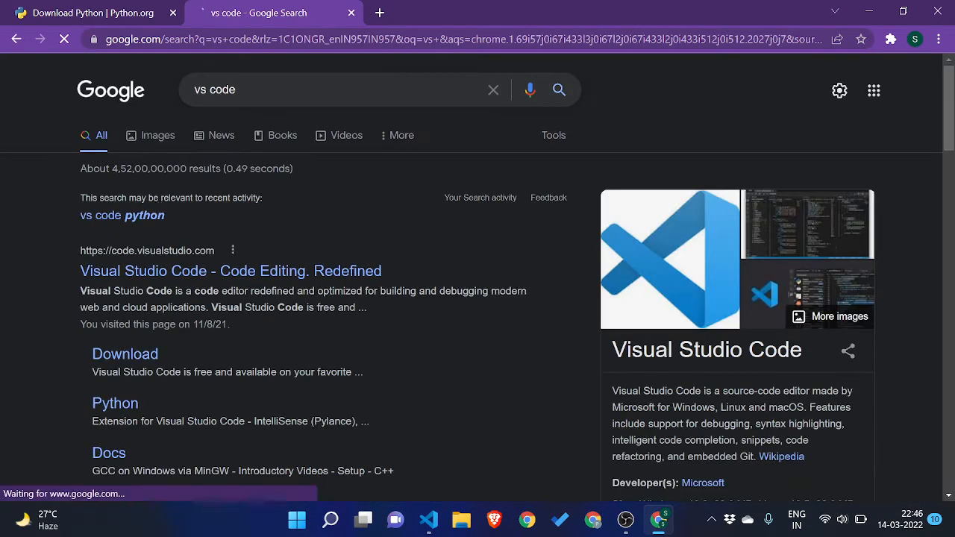
pyautogui.click(230, 271)
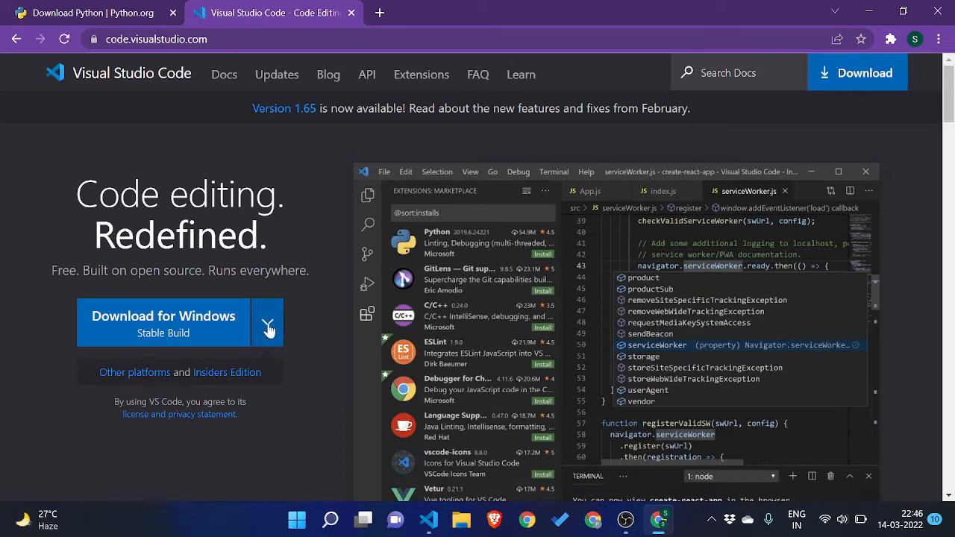
# Review the Windows, macOS and Linux download options, then close the site's tab.
pyautogui.click(267, 323)
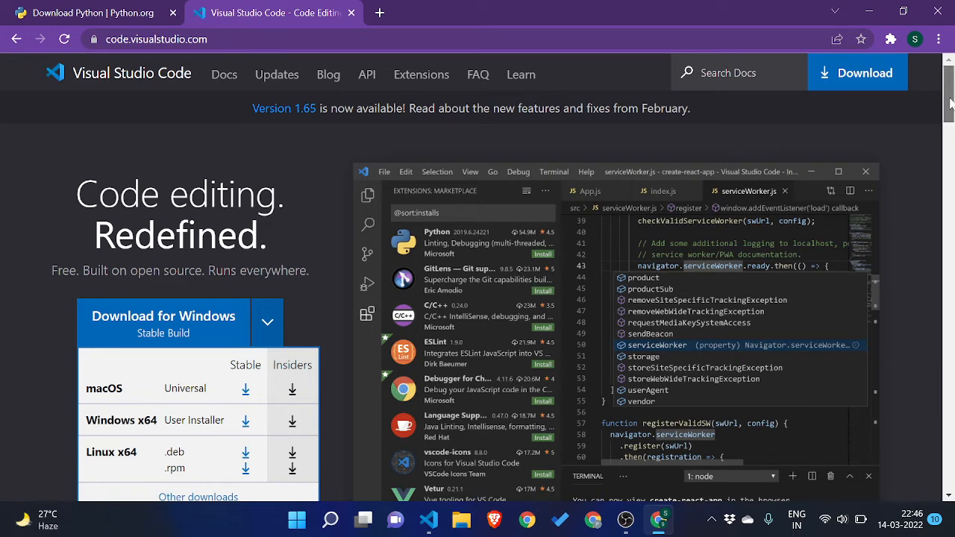
pyautogui.scroll(-3)
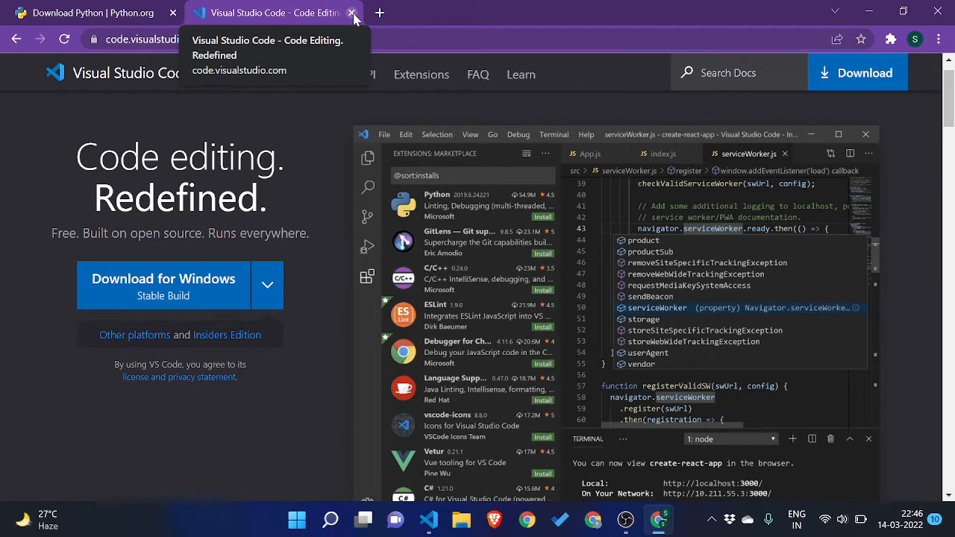
pyautogui.click(352, 14)
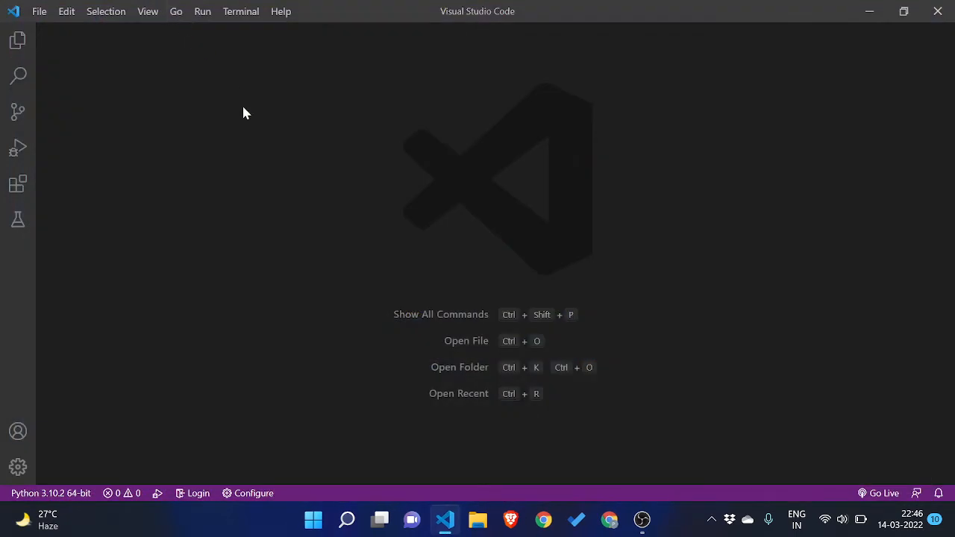
pyautogui.moveTo(250, 125)
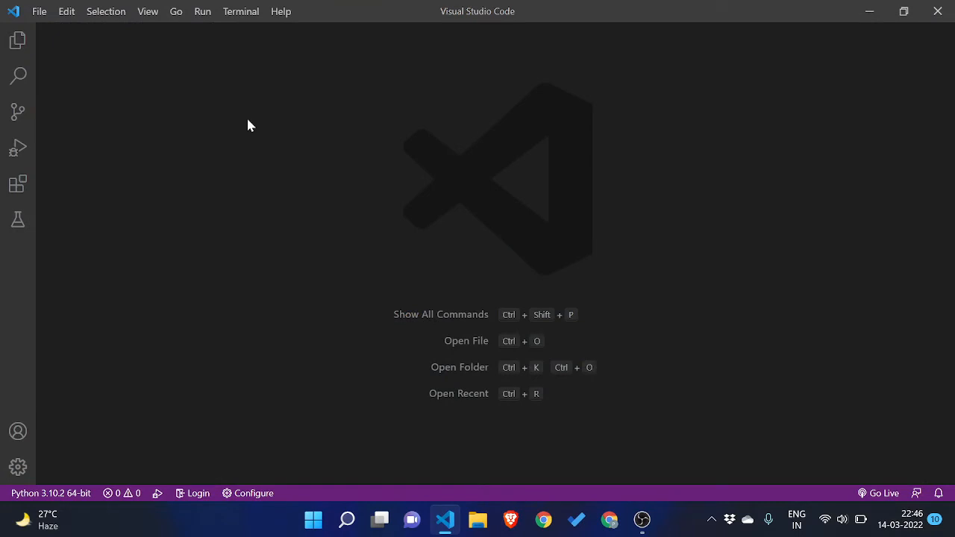
pyautogui.moveTo(61, 57)
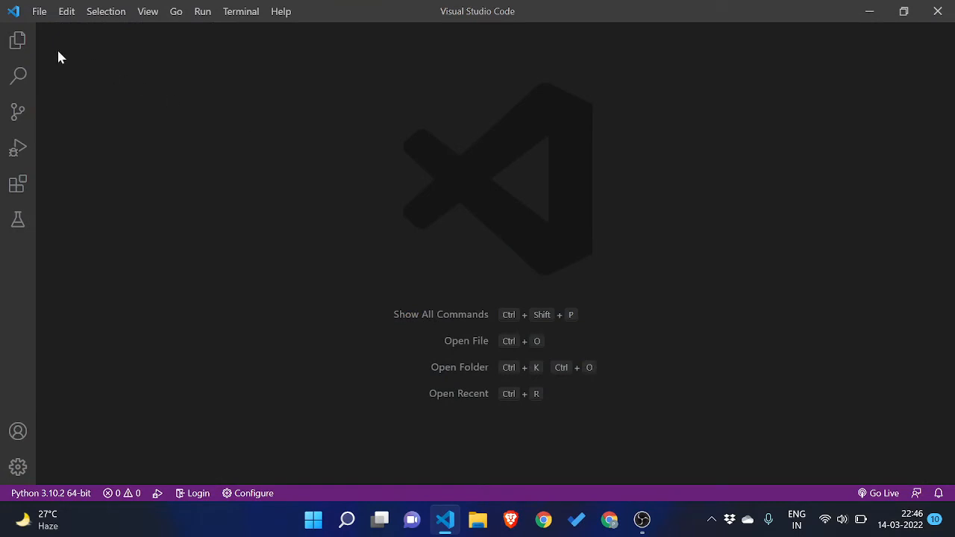
pyautogui.moveTo(18, 39)
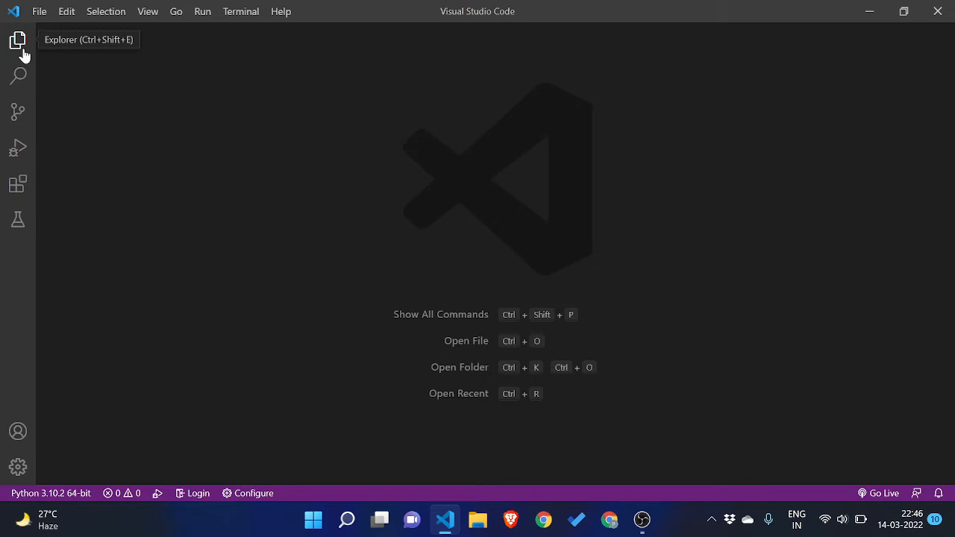
pyautogui.moveTo(58, 80)
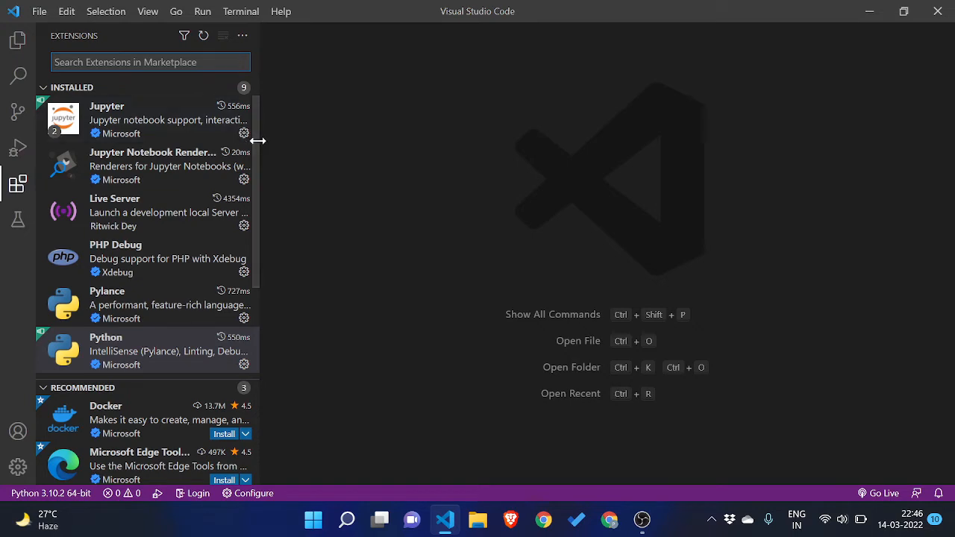
# Scroll through the installed Python extension's details page.
pyautogui.scroll(-3)
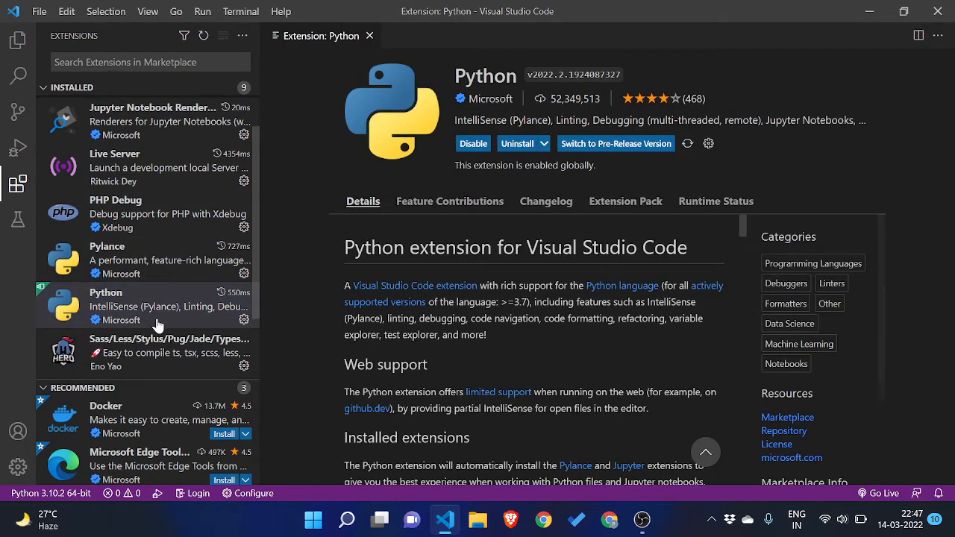
pyautogui.moveTo(133, 319)
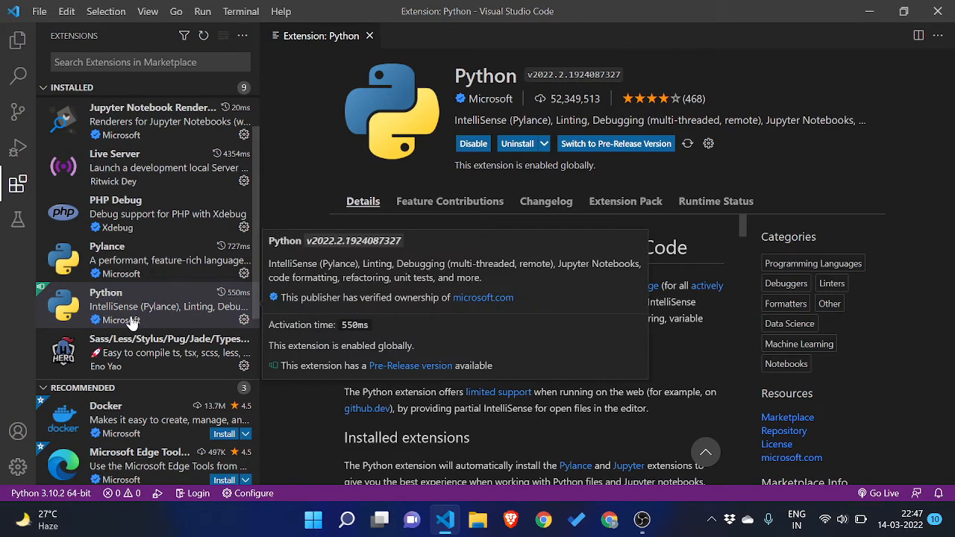
pyautogui.moveTo(127, 327)
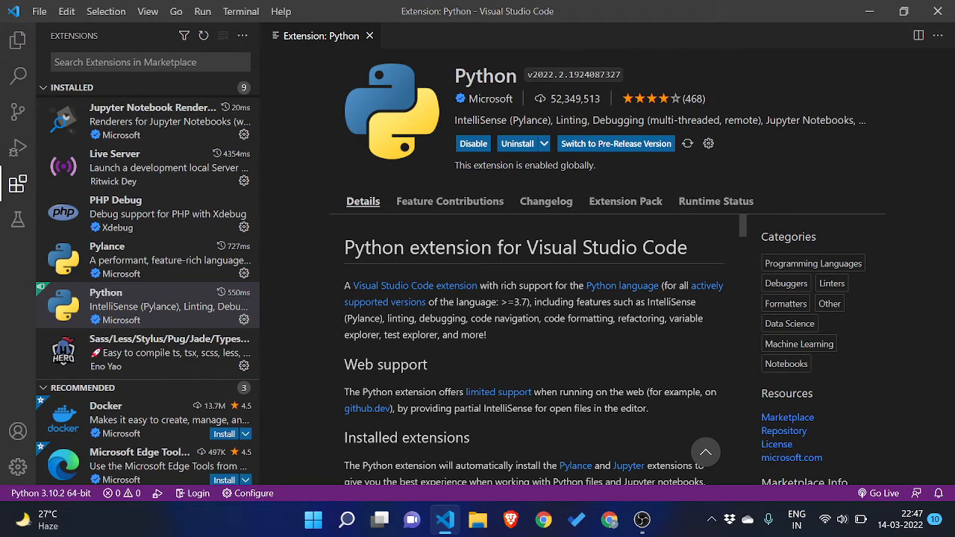
# Find Code Runner in the Extensions Marketplace and install it.
pyautogui.write('co')
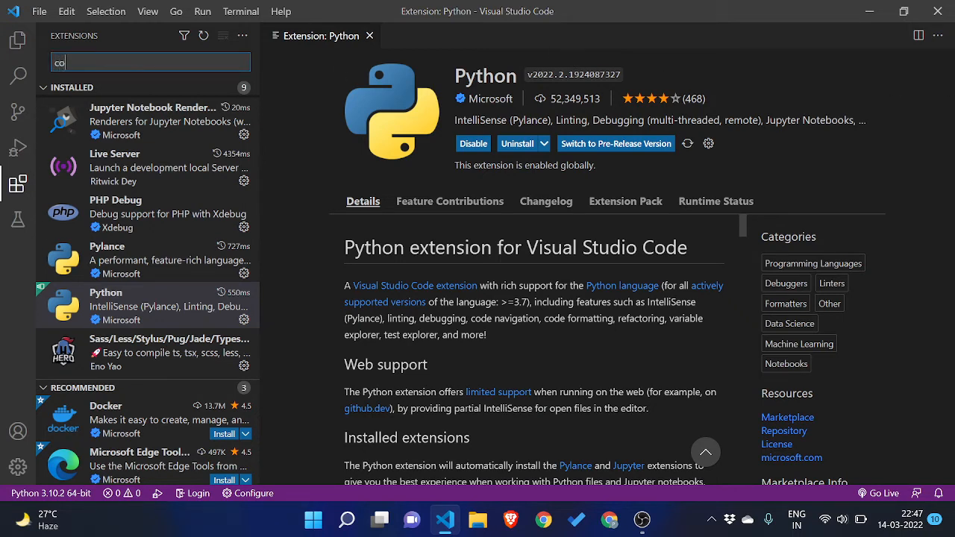
pyautogui.write('code r')
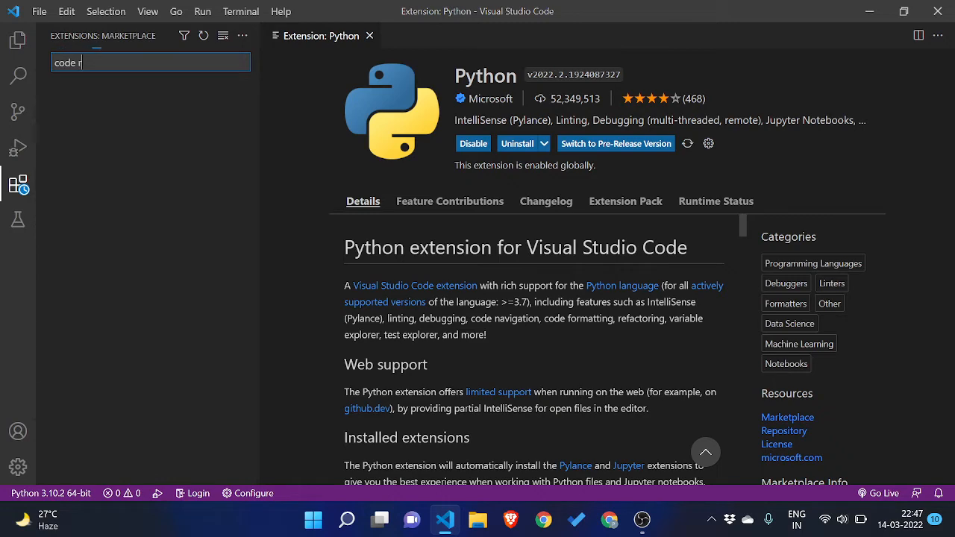
pyautogui.write('unner')
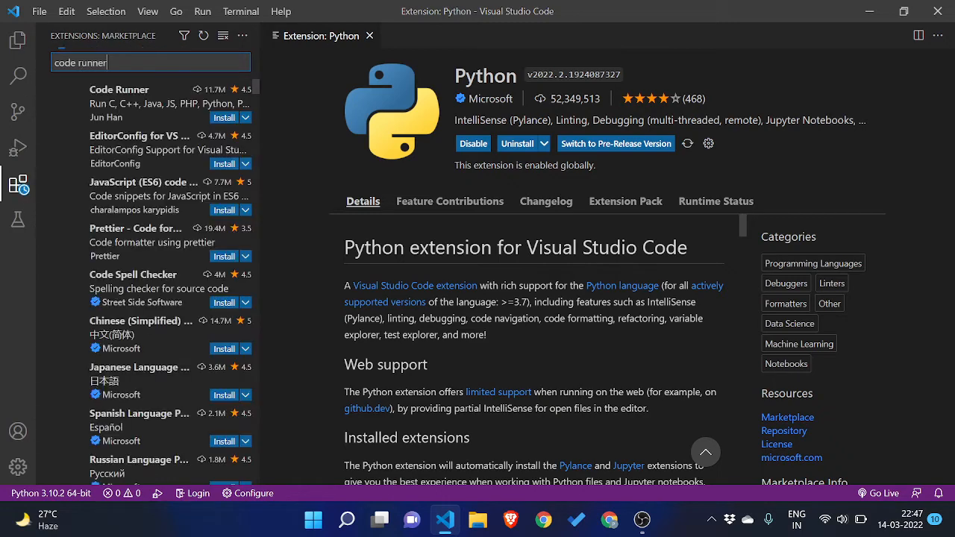
pyautogui.click(120, 103)
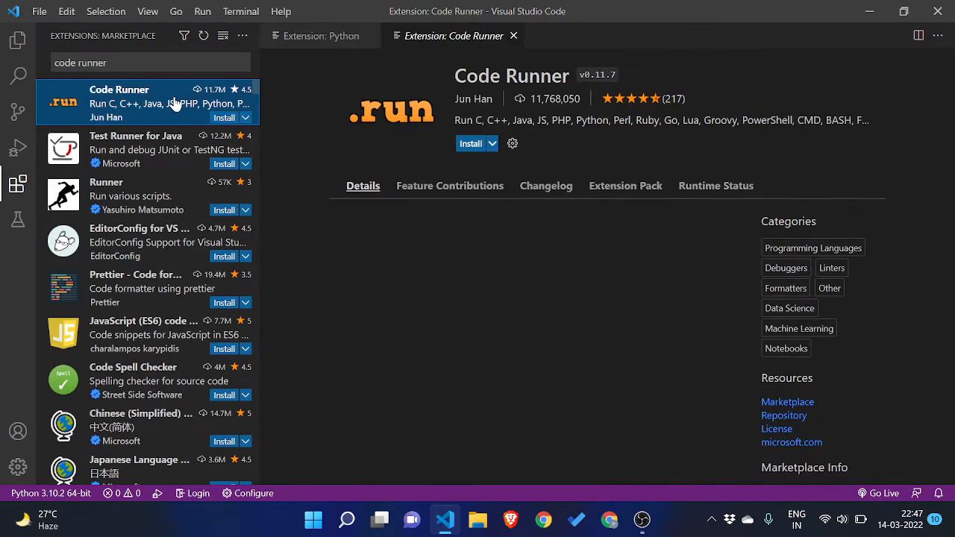
pyautogui.click(472, 143)
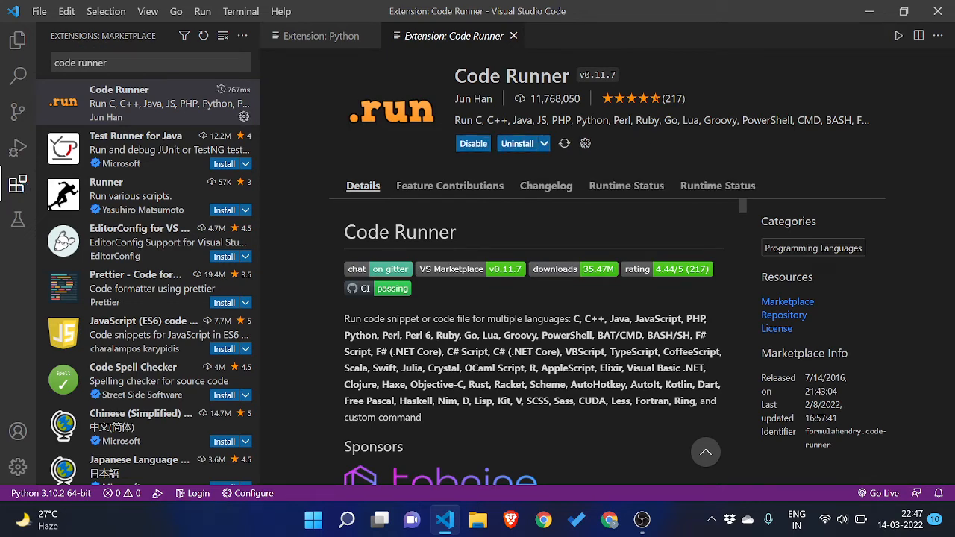
pyautogui.moveTo(18, 39)
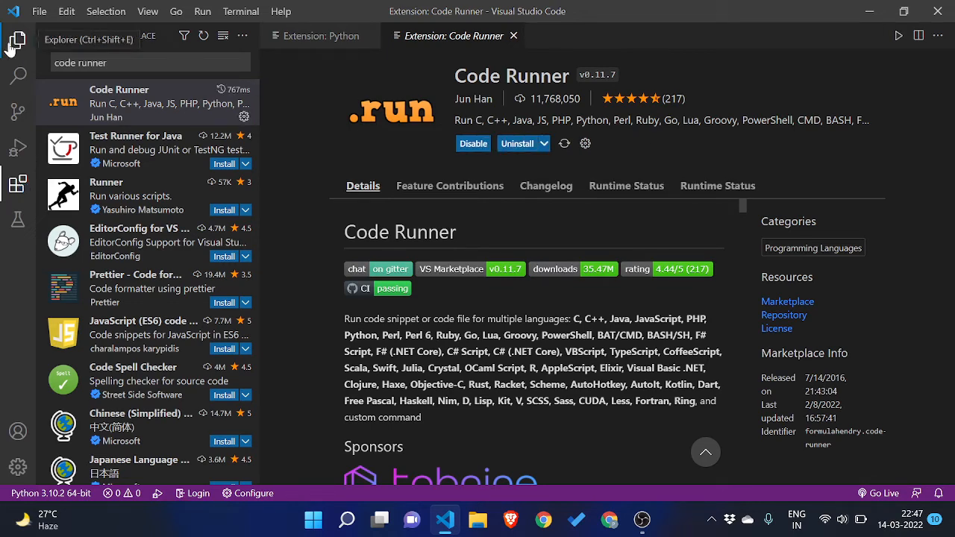
# Return to the Explorer, close both extension pages and create a new untitled file.
pyautogui.click(18, 38)
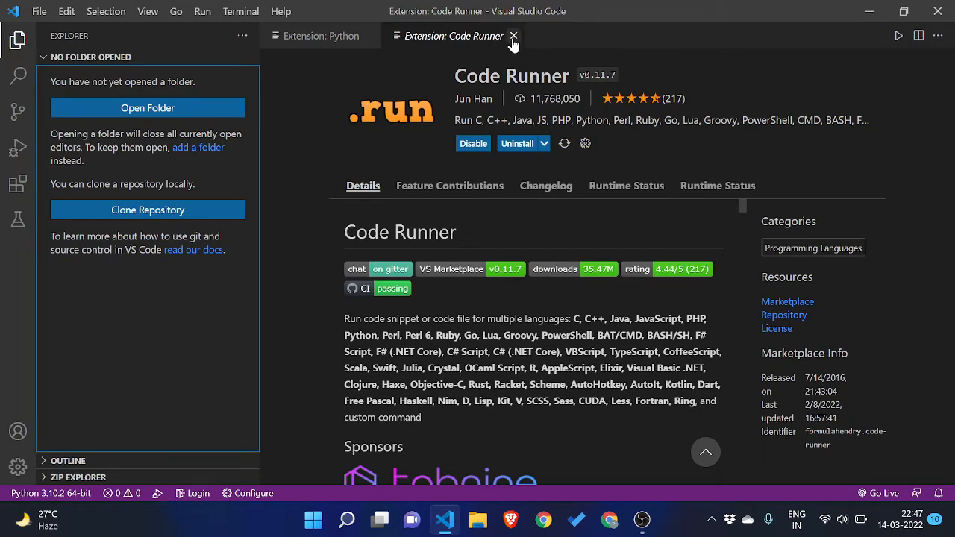
pyautogui.click(514, 36)
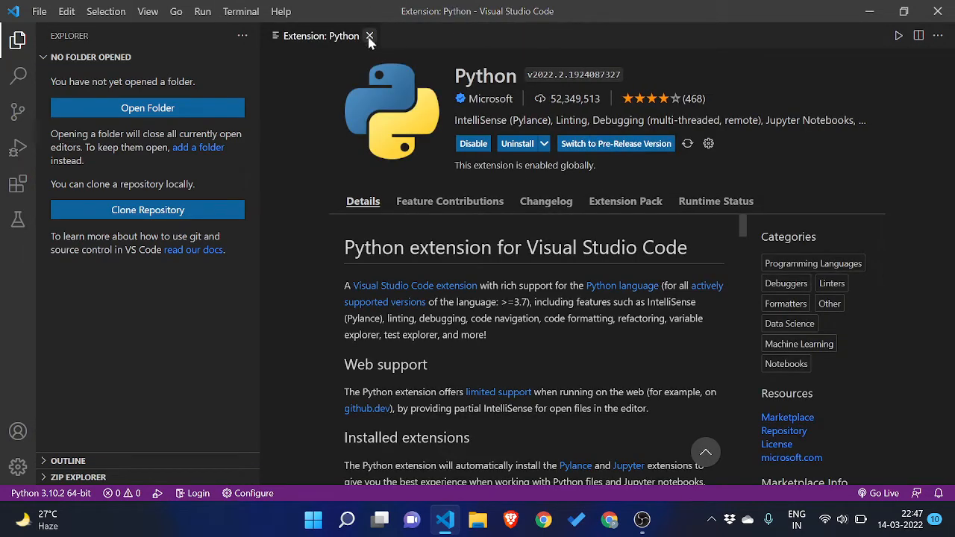
pyautogui.click(370, 36)
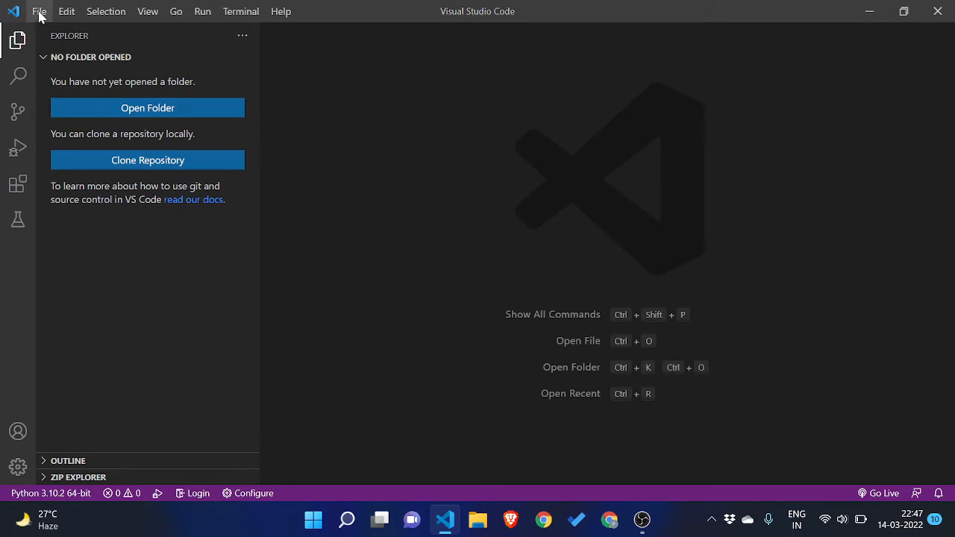
pyautogui.click(39, 12)
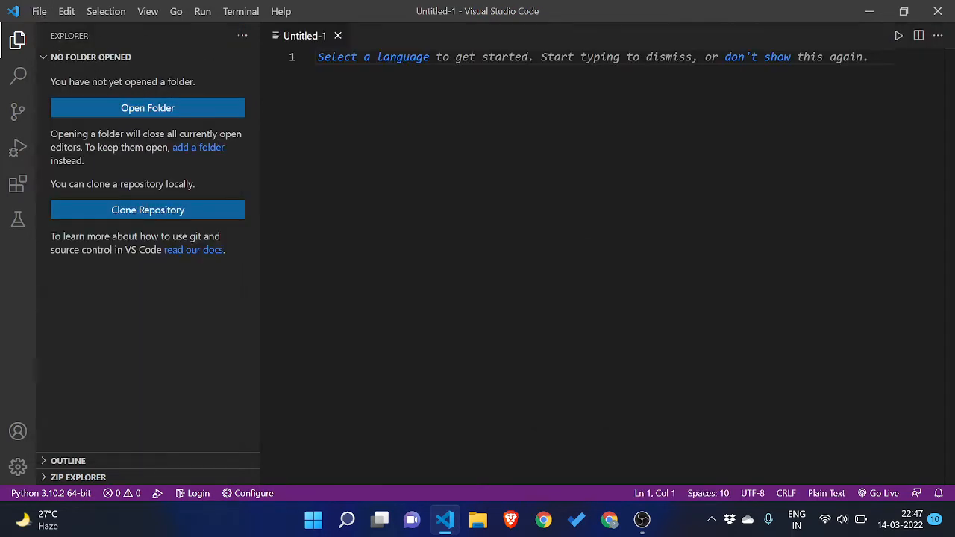
# Save the new file as test.py in Documents via Save As.
pyautogui.click(38, 12)
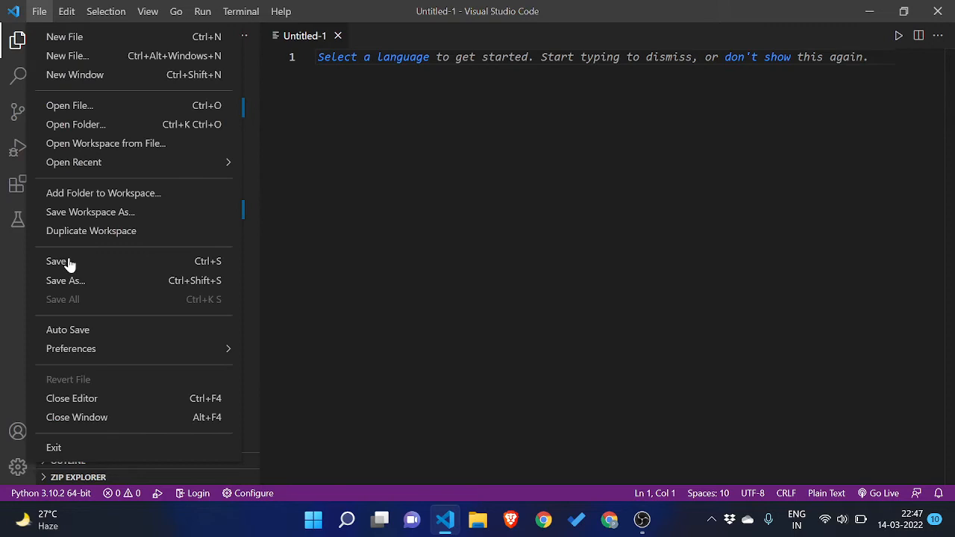
pyautogui.click(66, 281)
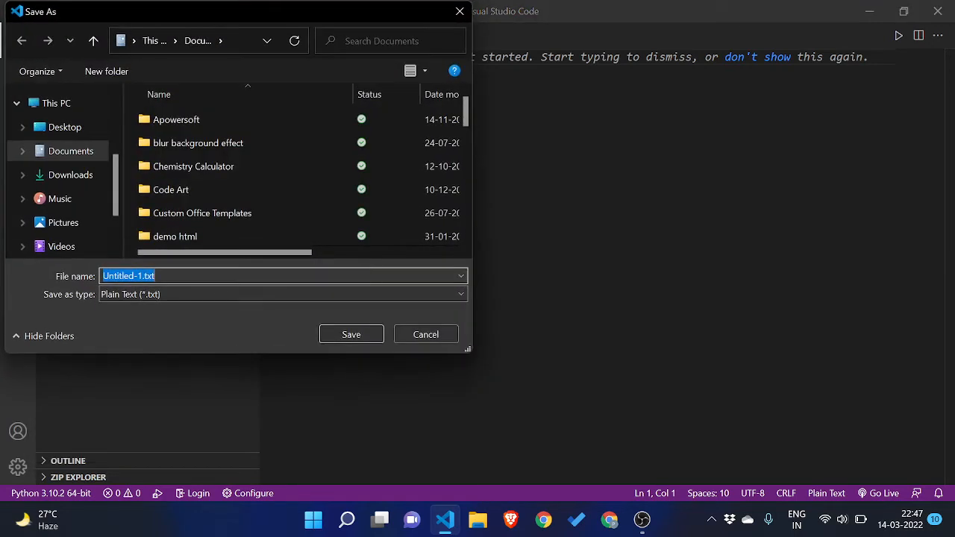
pyautogui.press('Delete')
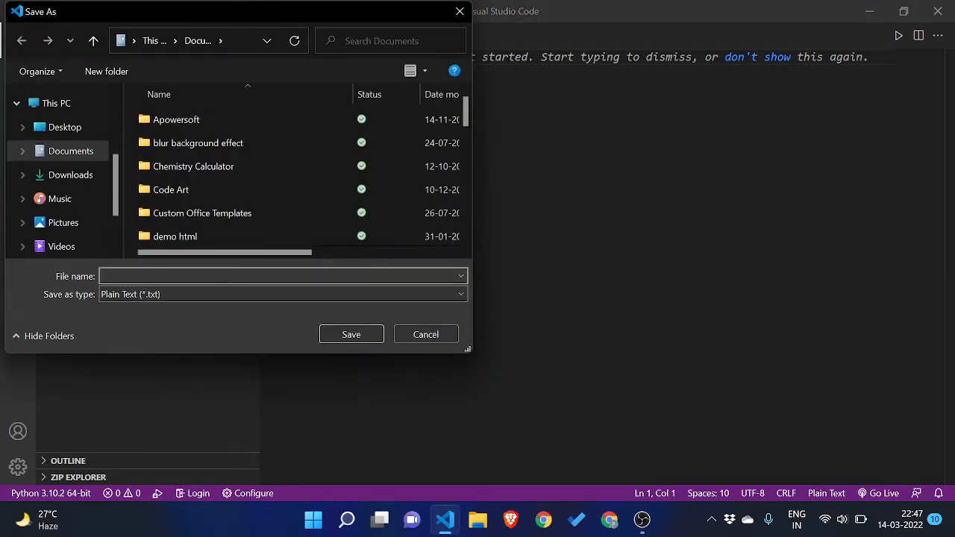
pyautogui.write('tr')
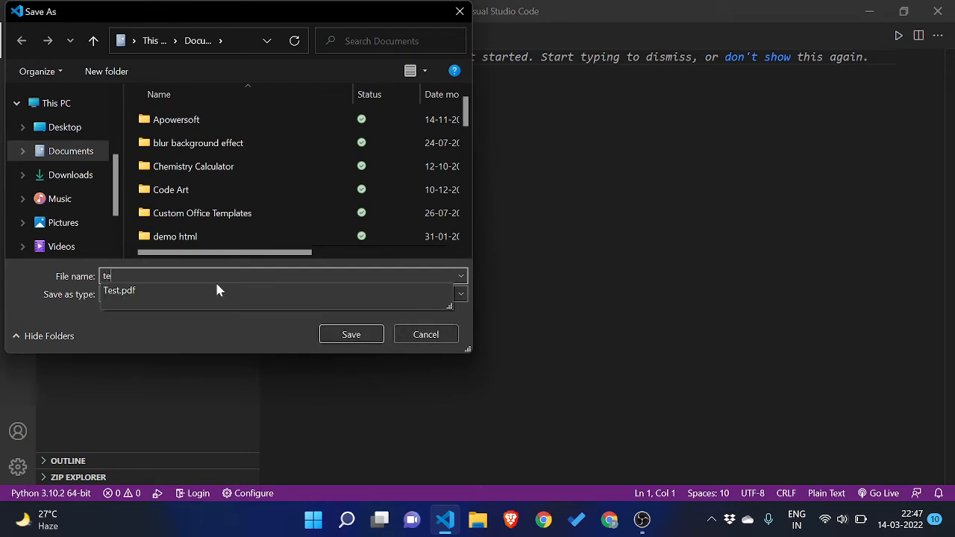
pyautogui.write('st.py')
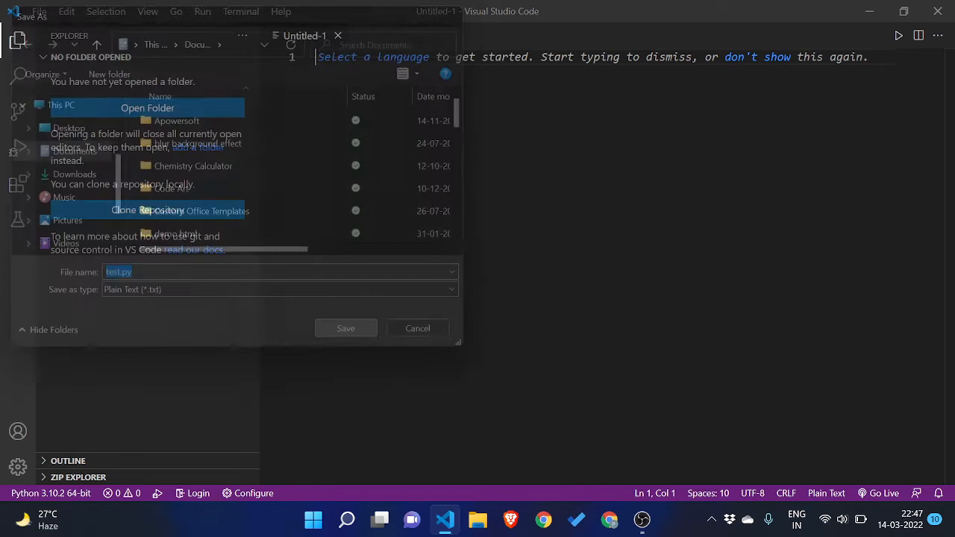
pyautogui.click(346, 328)
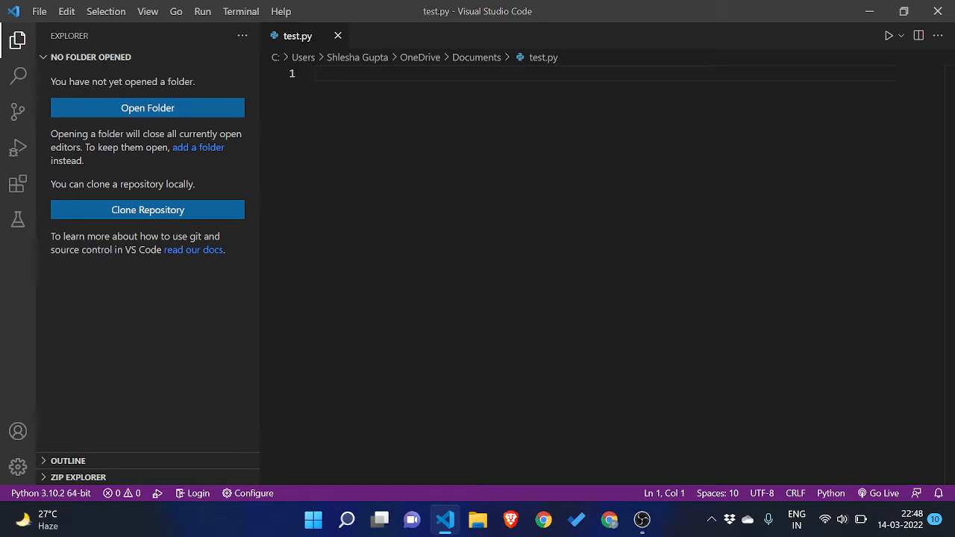
# Write print("hello world") on the first line of test.py.
pyautogui.write('print')
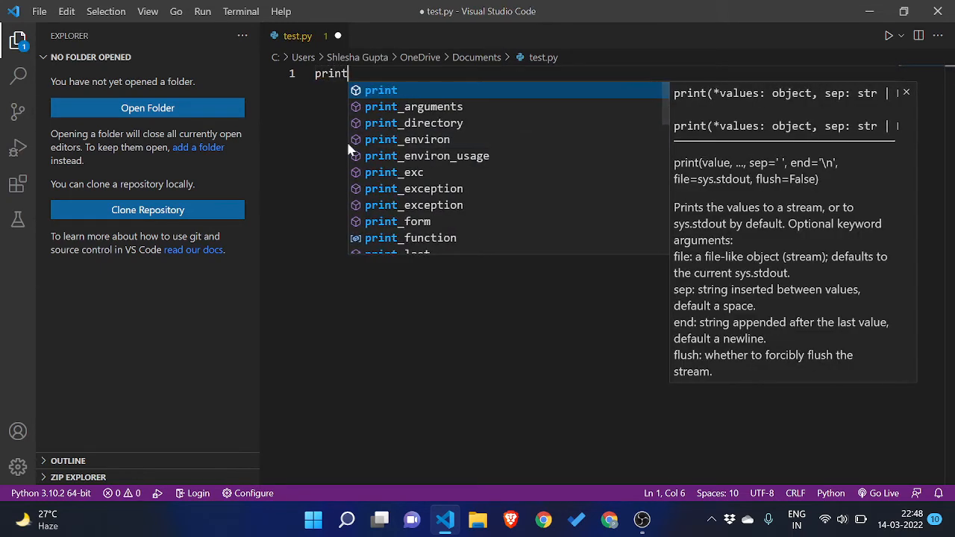
pyautogui.press('Escape')
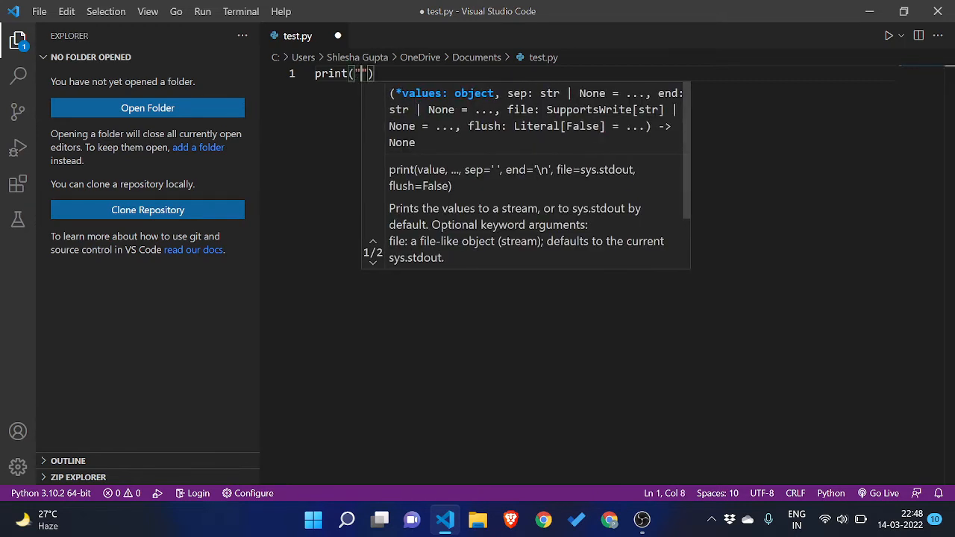
pyautogui.write('hello')
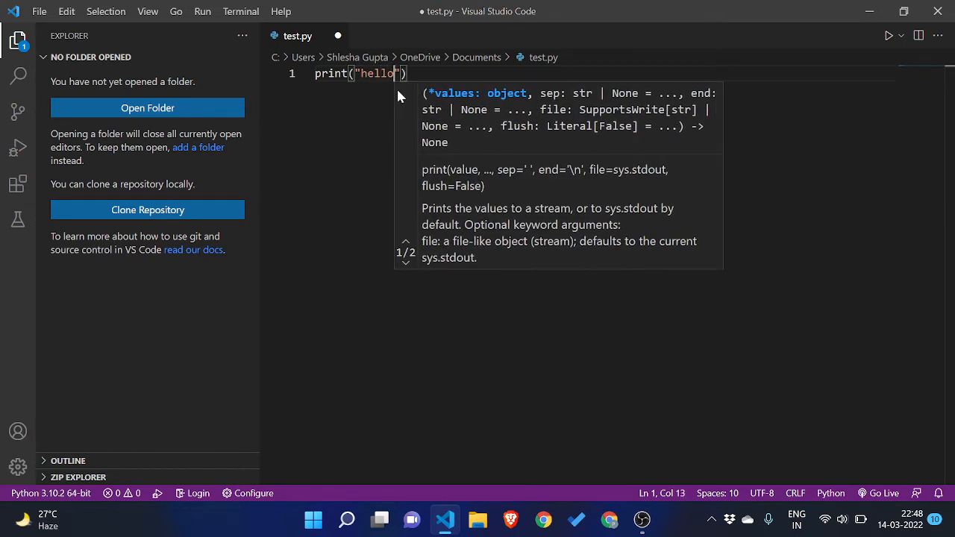
pyautogui.write('worl')
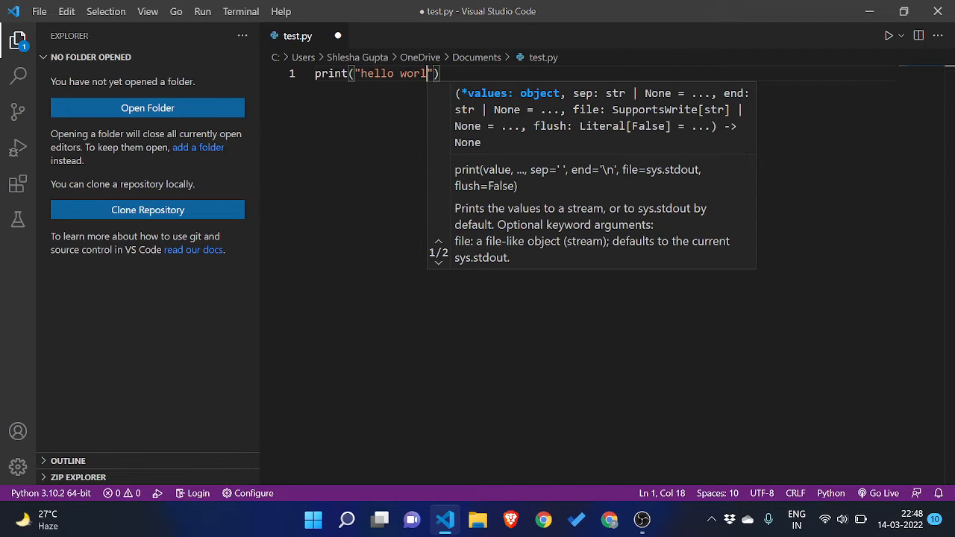
pyautogui.write('d')
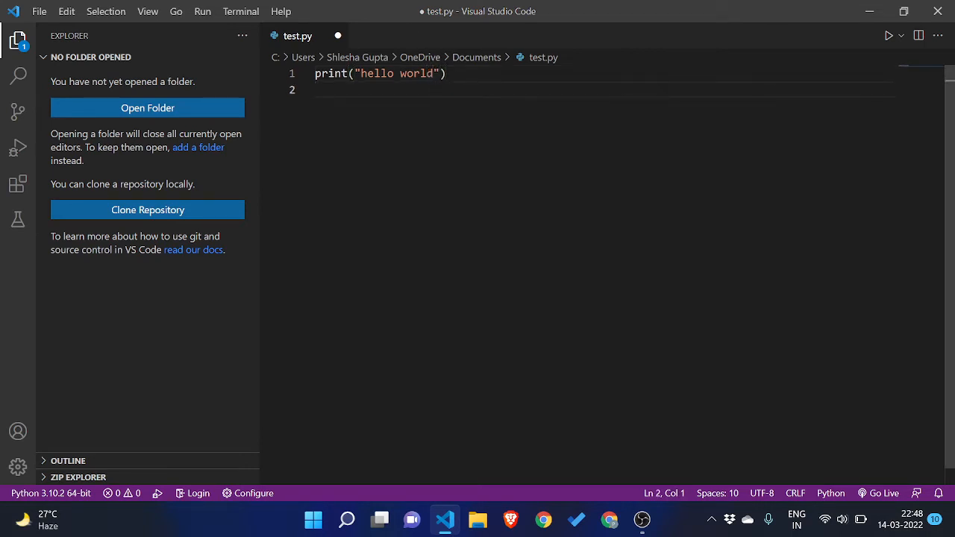
# Add print(3 + 9) on line 2 and save test.py.
pyautogui.write('print(3')
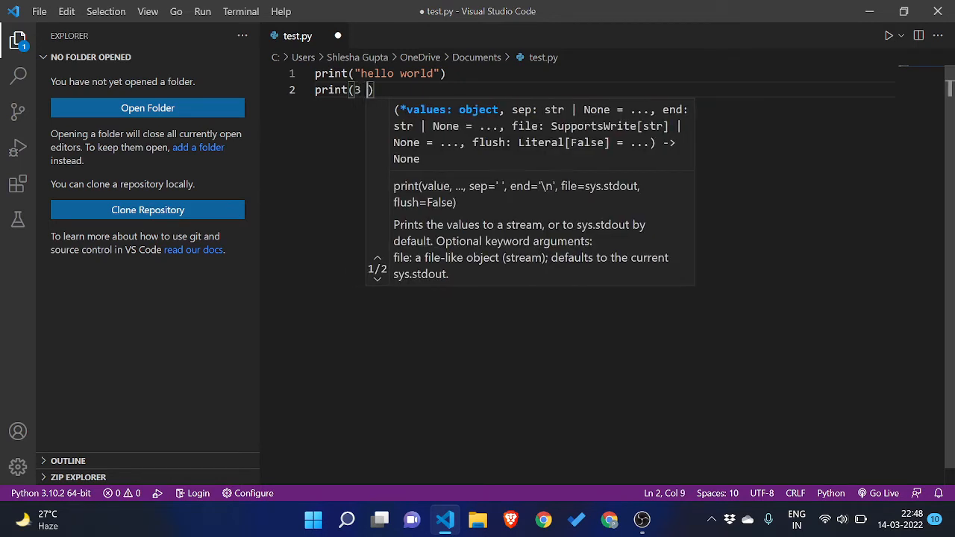
pyautogui.write('+)(')
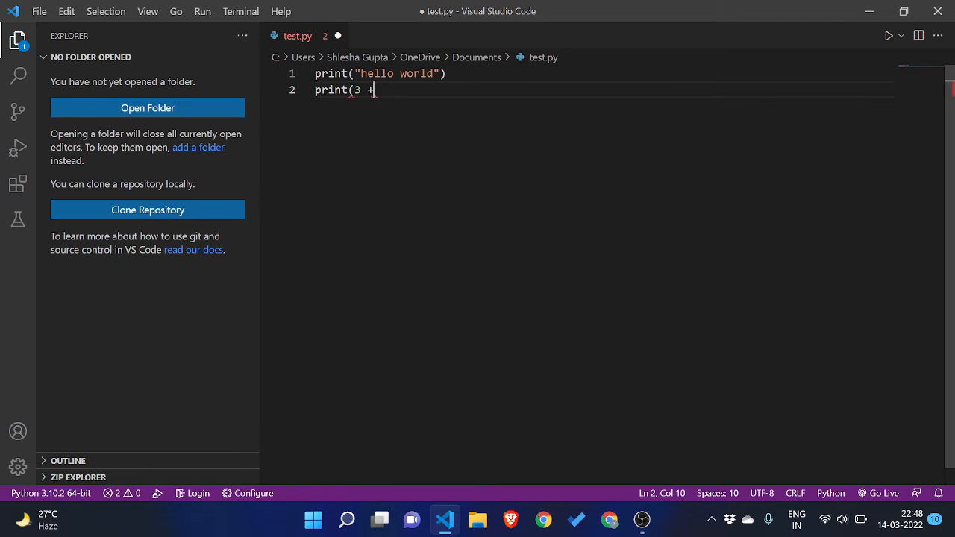
pyautogui.write(')')
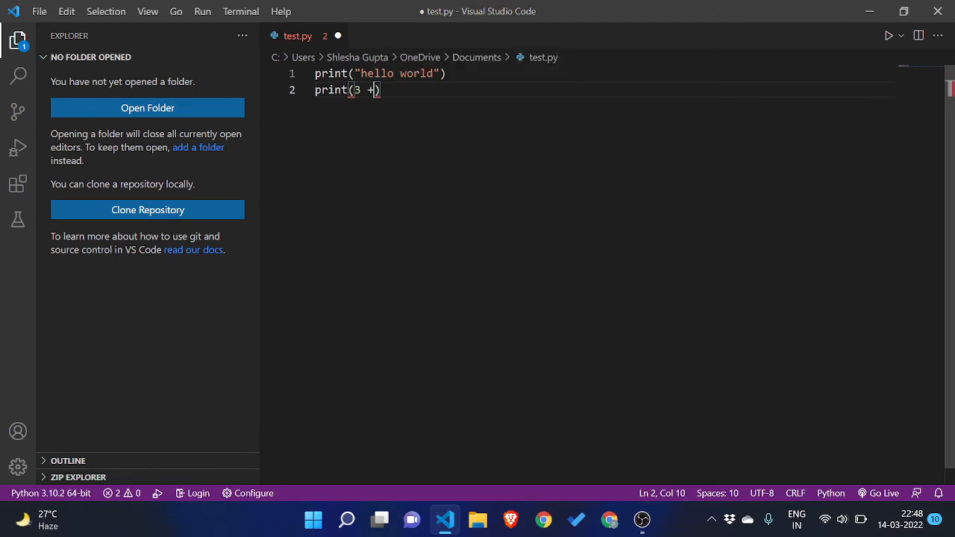
pyautogui.write('9')
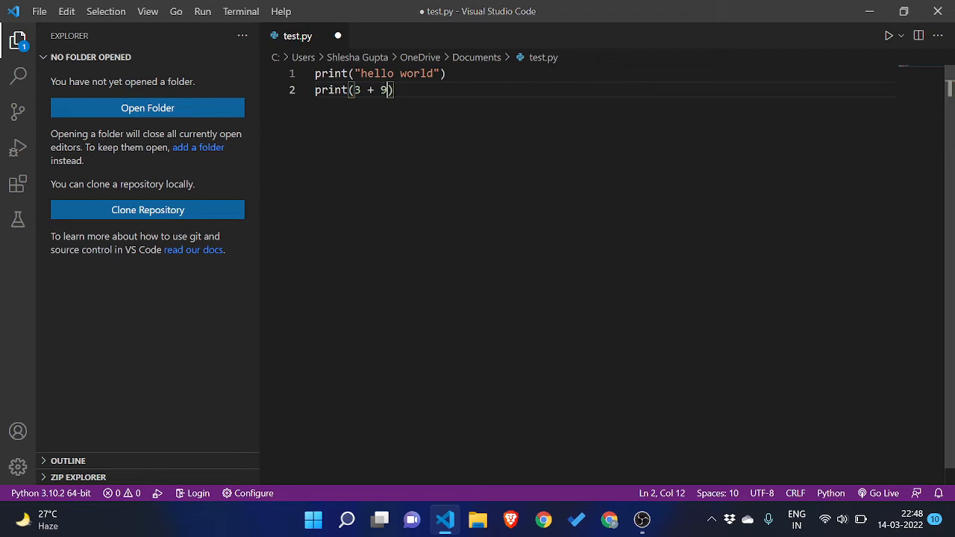
pyautogui.press('ctrl+s')
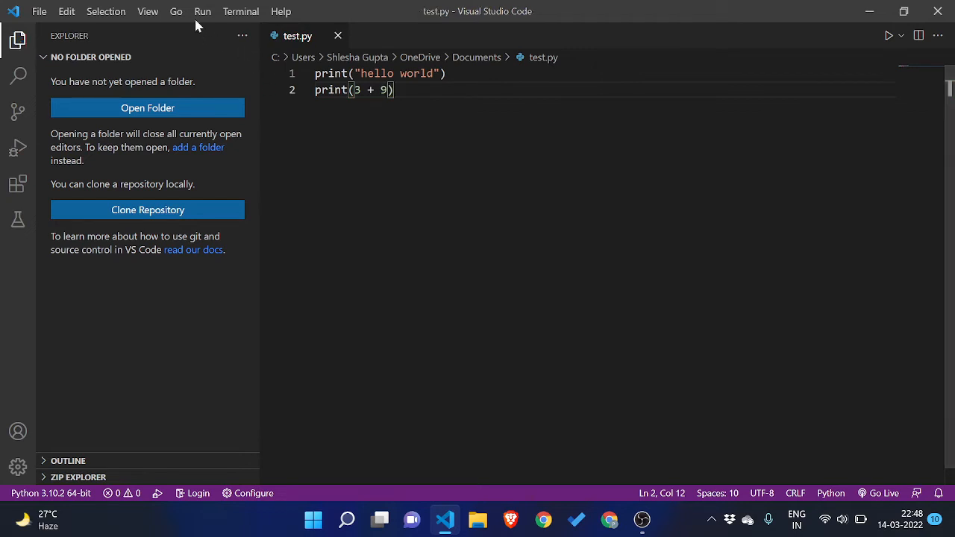
# Run test.py with Start Debugging, check the terminal output and close the panel.
pyautogui.click(203, 12)
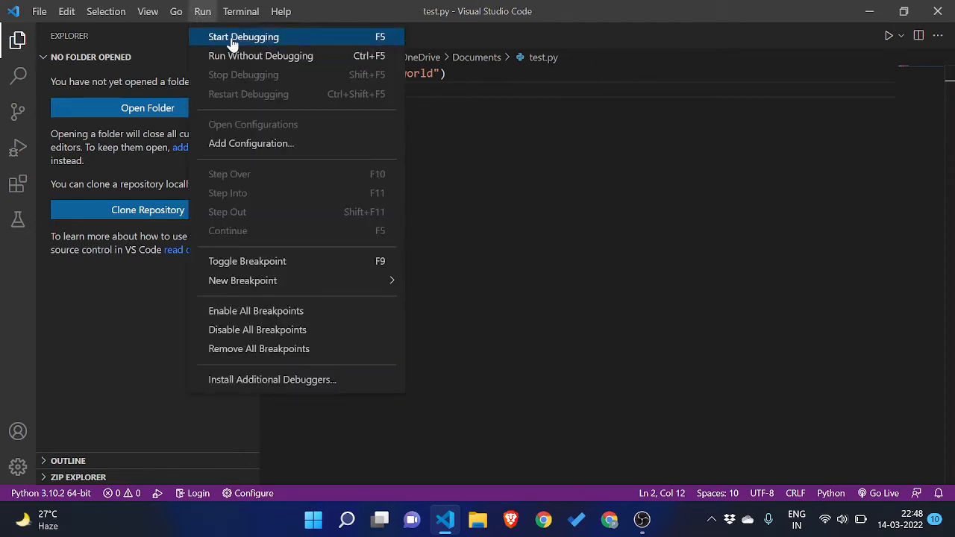
pyautogui.click(244, 36)
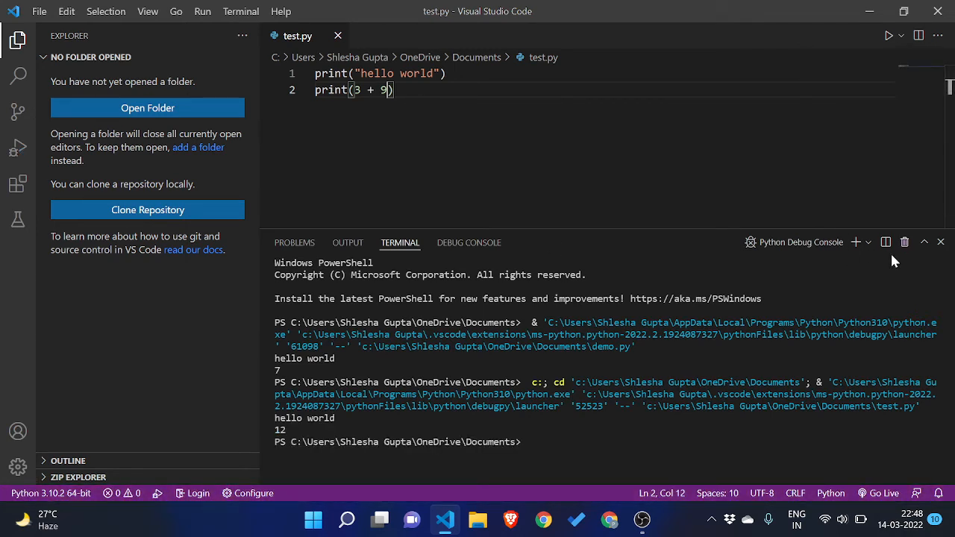
pyautogui.click(941, 242)
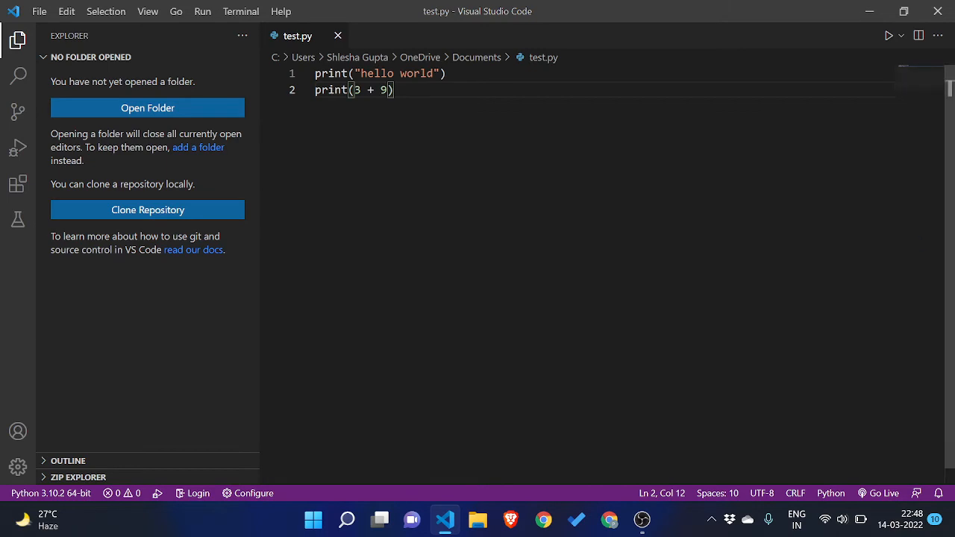
# Run test.py again in a new terminal showing hello world and 12, then close it.
pyautogui.click(241, 12)
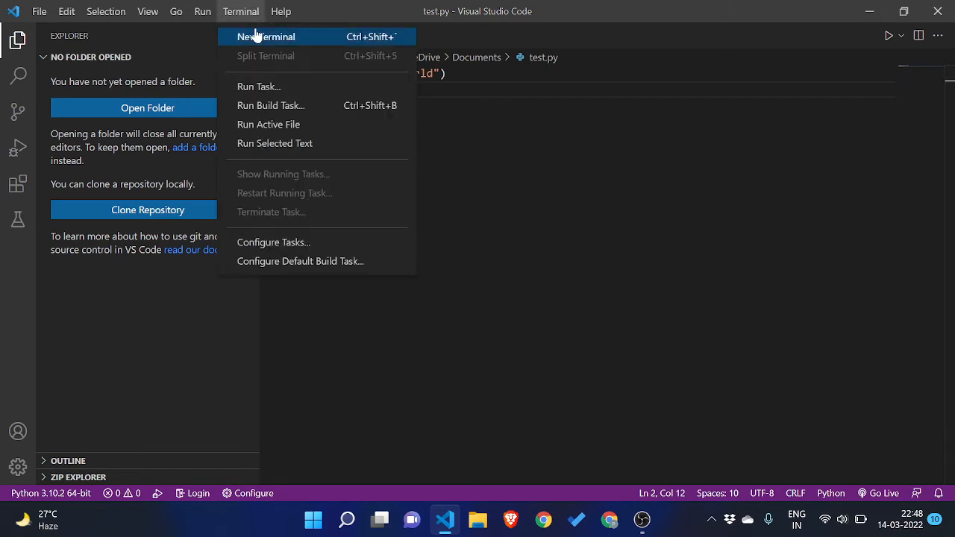
pyautogui.click(265, 36)
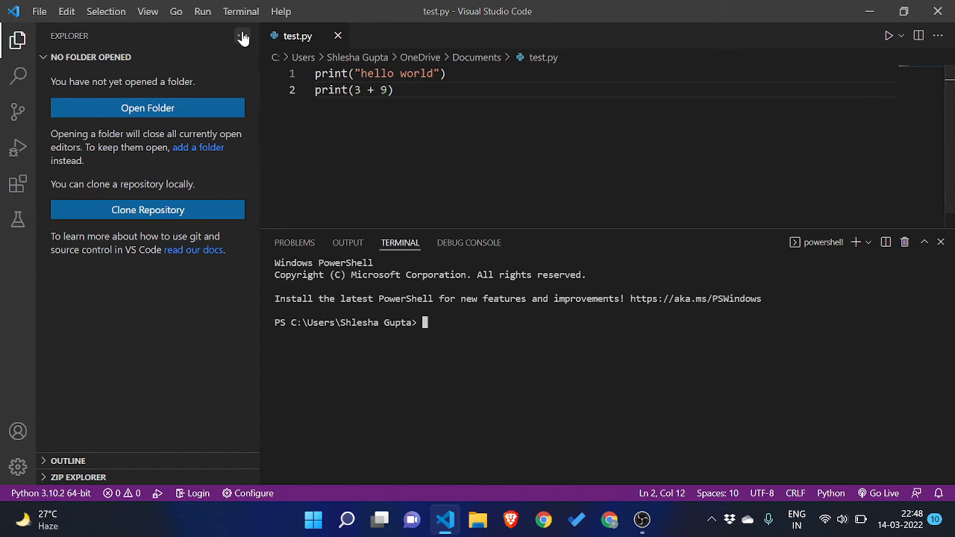
pyautogui.click(203, 12)
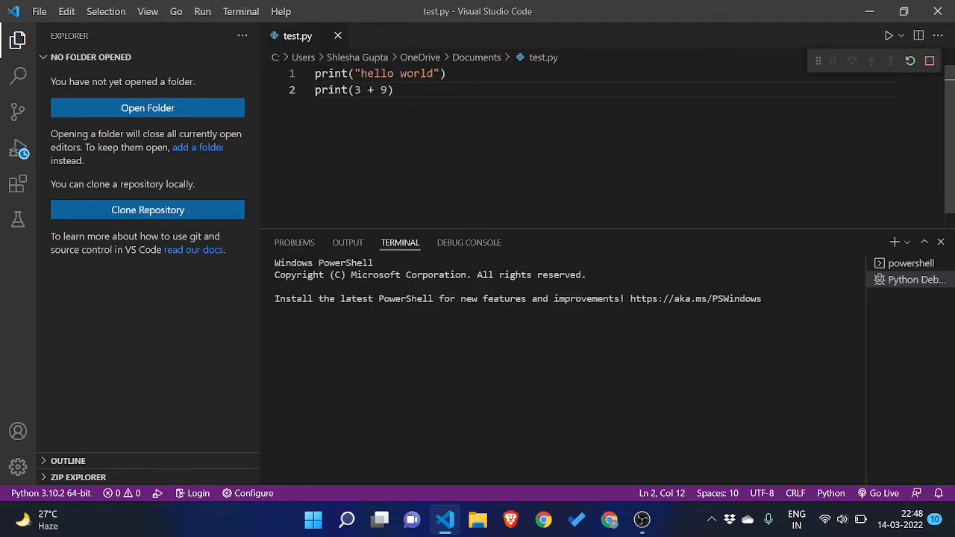
pyautogui.click(888, 36)
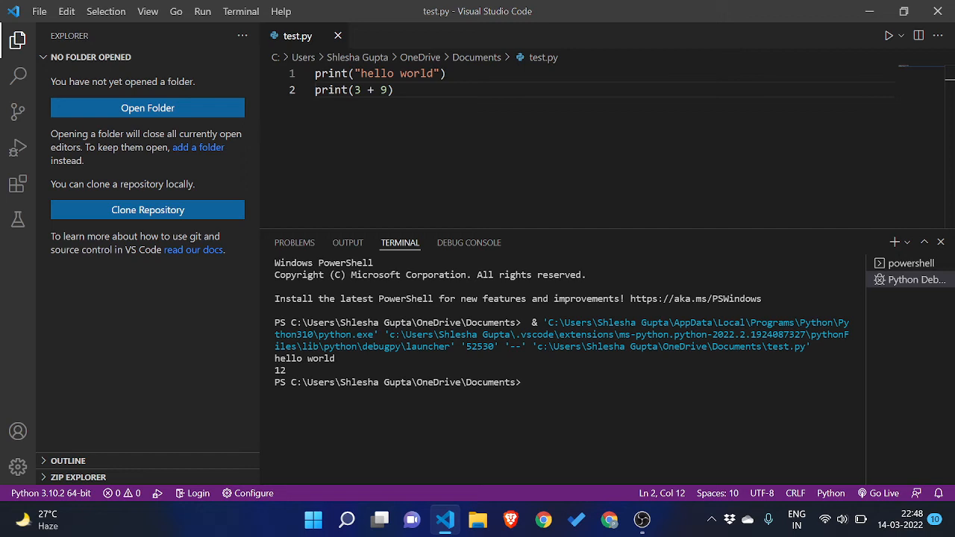
pyautogui.click(941, 242)
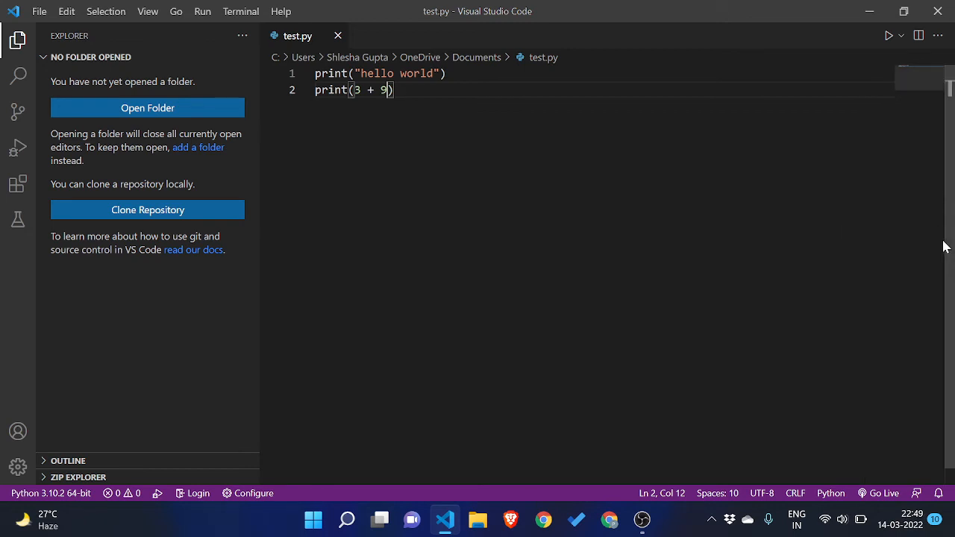
pyautogui.moveTo(297, 532)
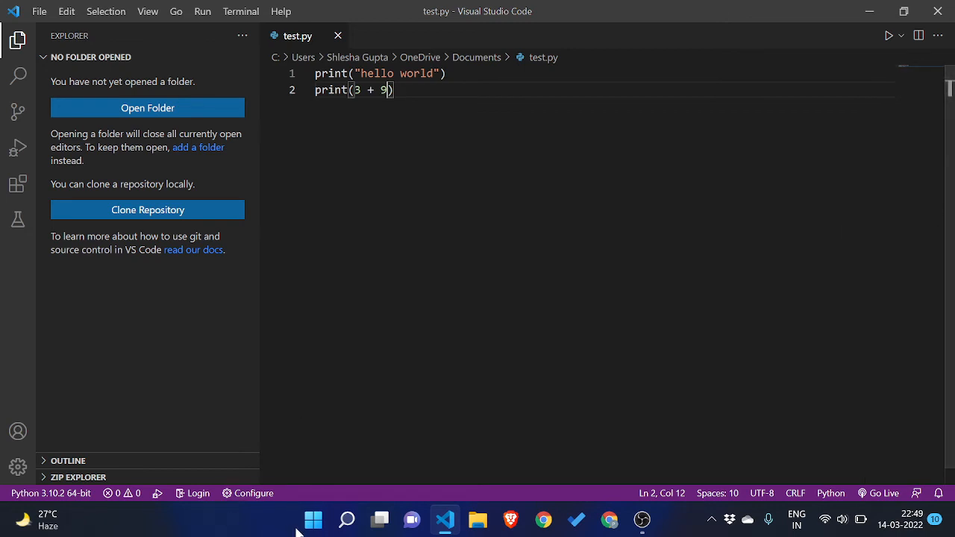
pyautogui.click(313, 519)
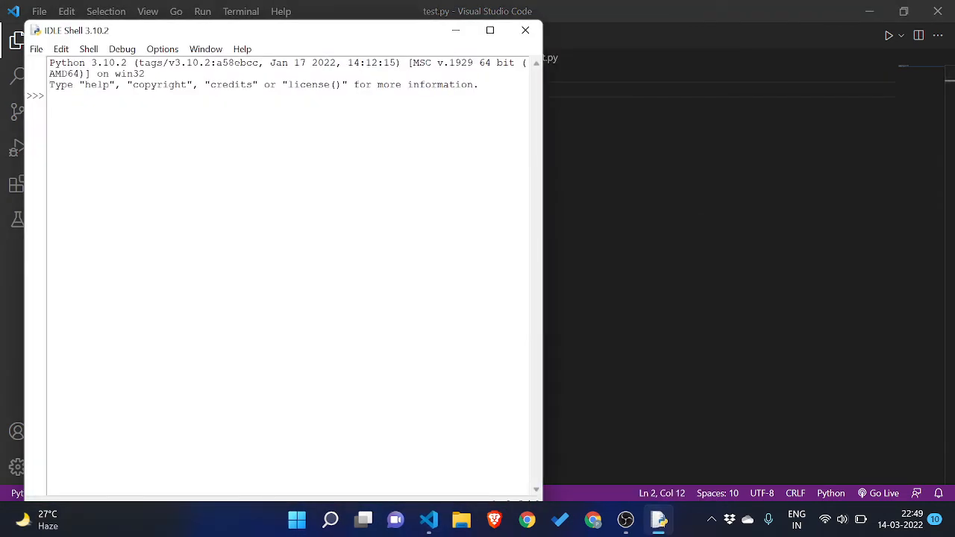
pyautogui.write('pr')
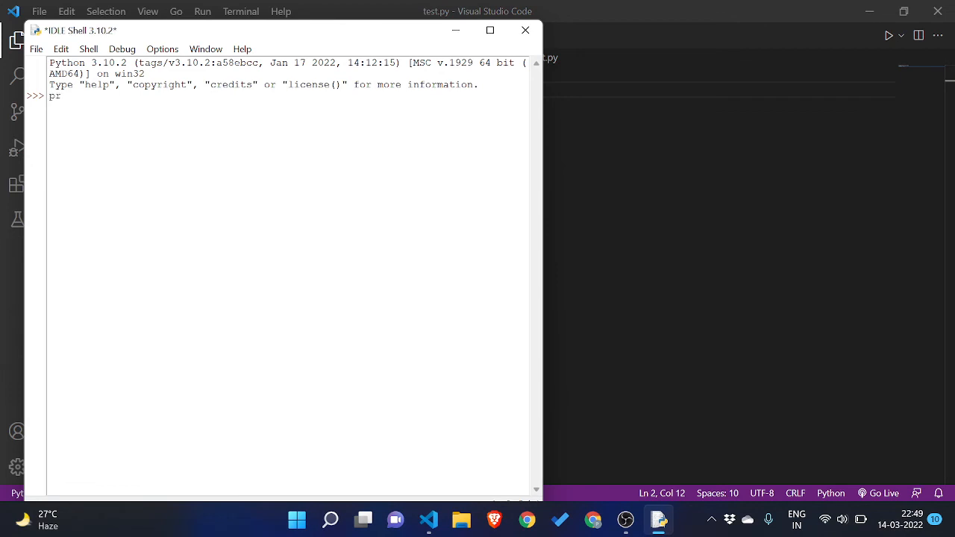
pyautogui.write('int')
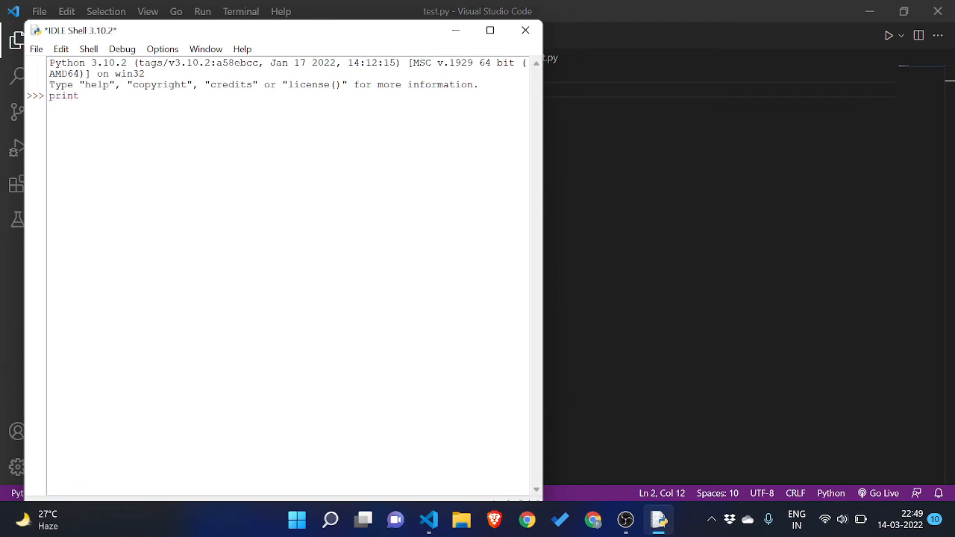
pyautogui.write('("hello')
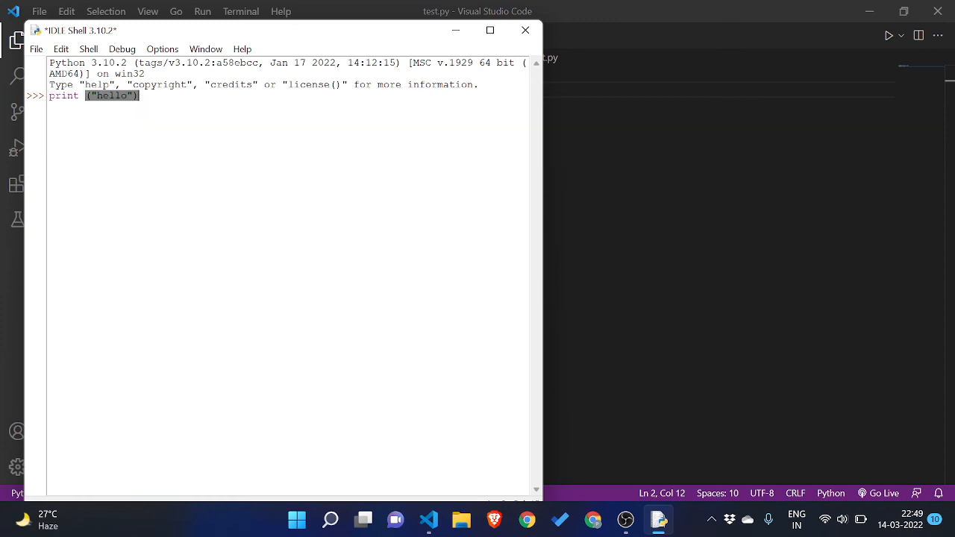
pyautogui.press('Return')
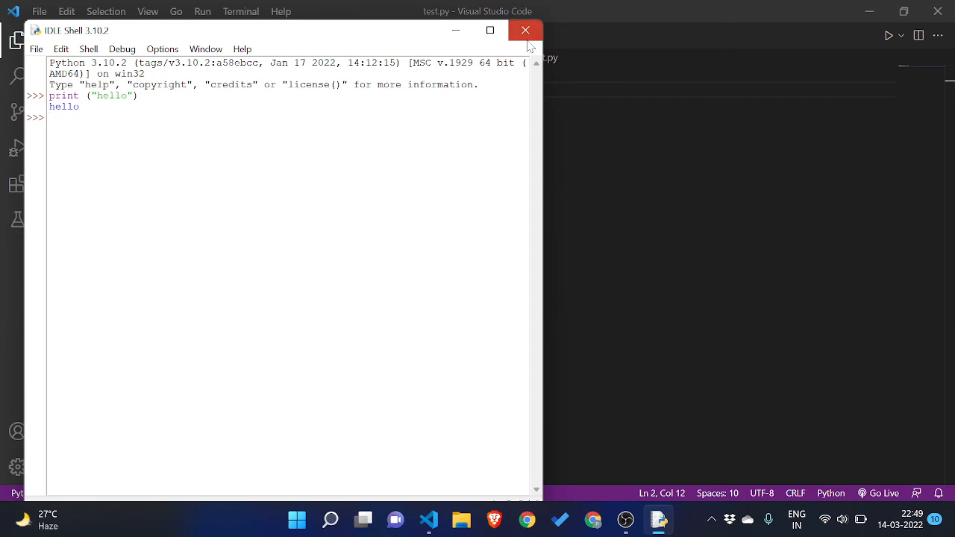
pyautogui.click(525, 30)
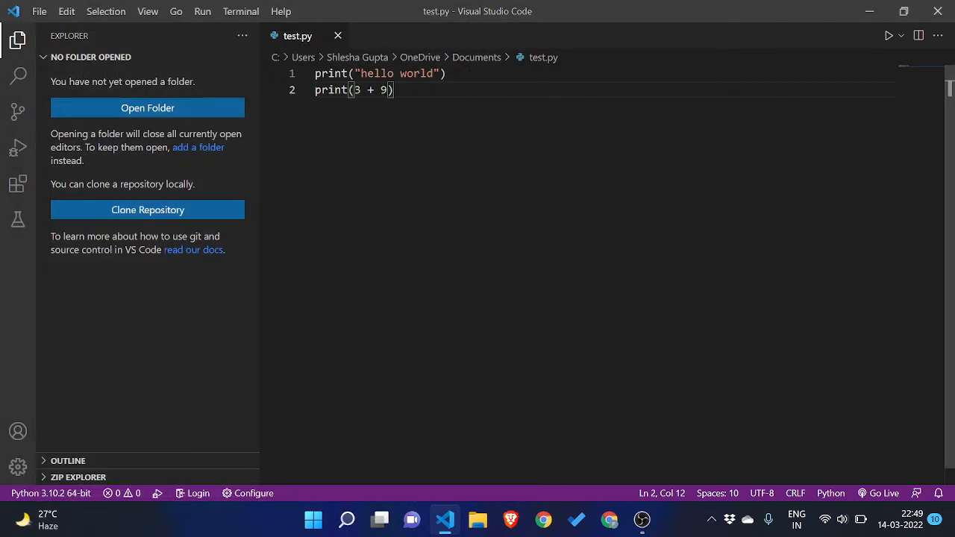